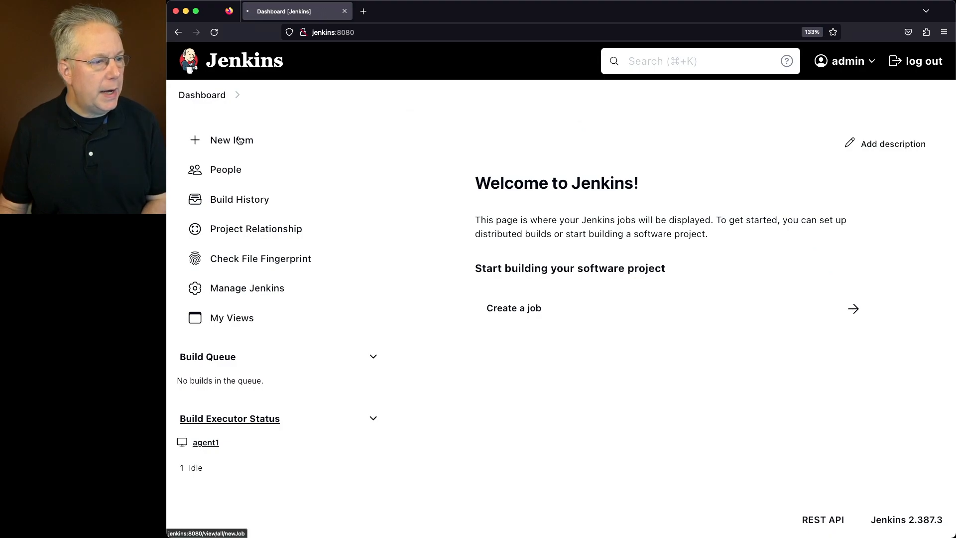
# - Create pipeline job 'password-example' from the Hello World sample and remove its echo step
pyautogui.click(232, 139)
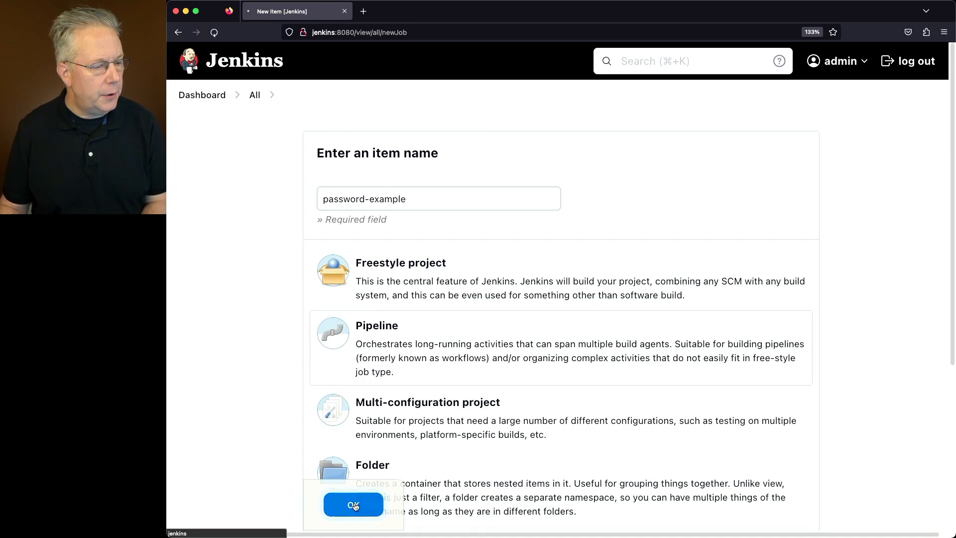
pyautogui.click(353, 505)
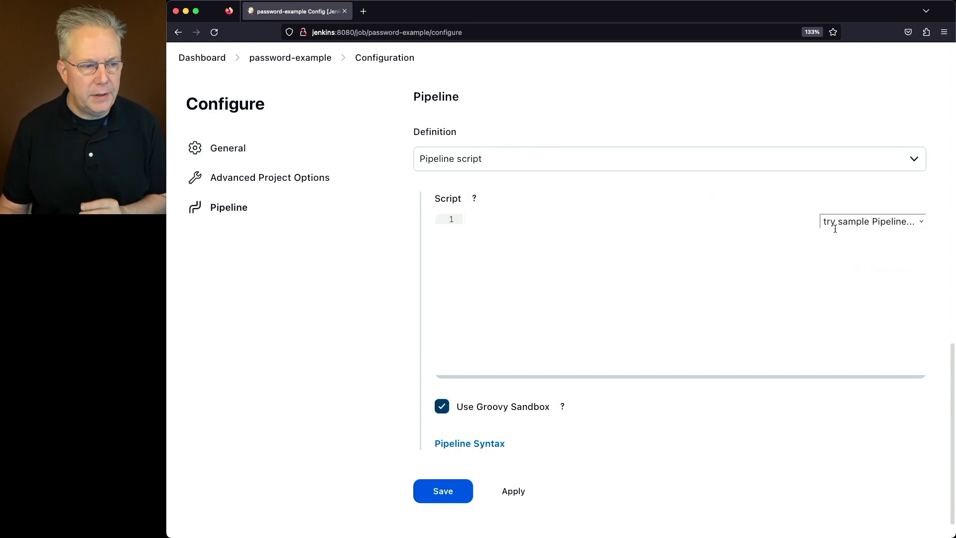
pyautogui.click(874, 221)
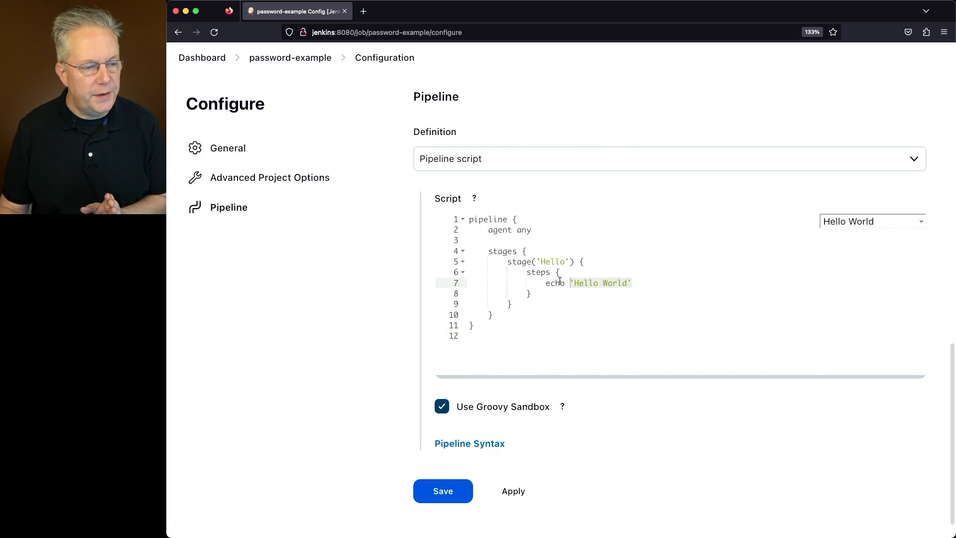
pyautogui.press('Delete')
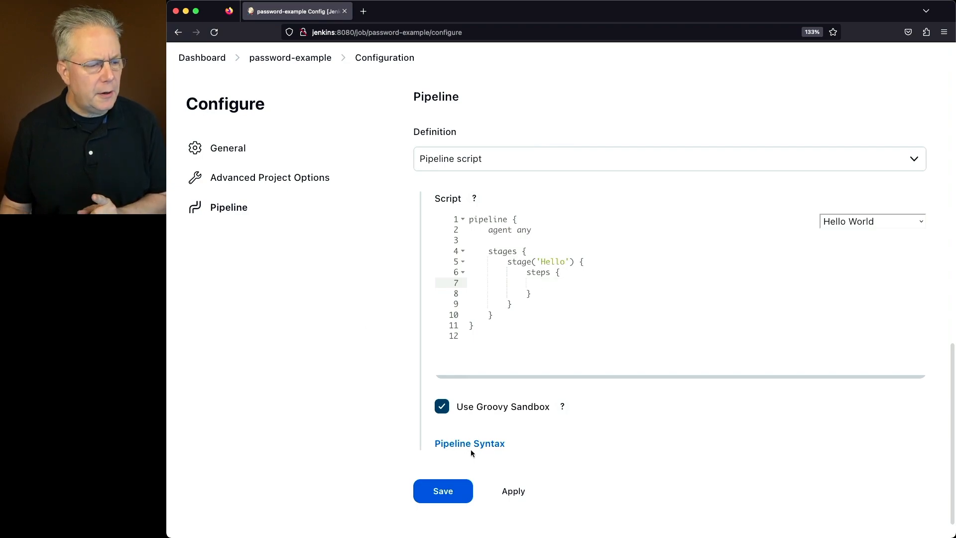
# - In the Declarative Directive Generator, start a parameters directive with a password parameter
pyautogui.click(470, 443)
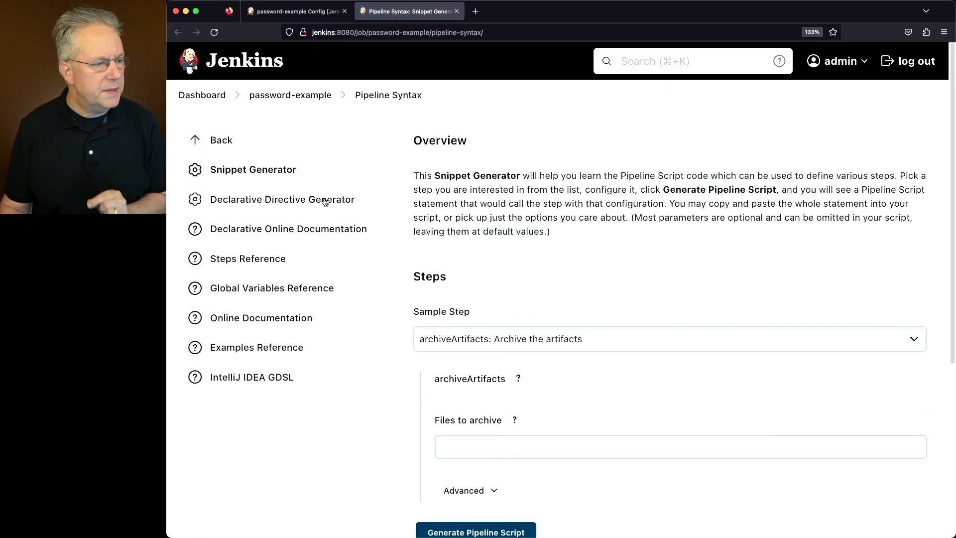
pyautogui.moveTo(302, 201)
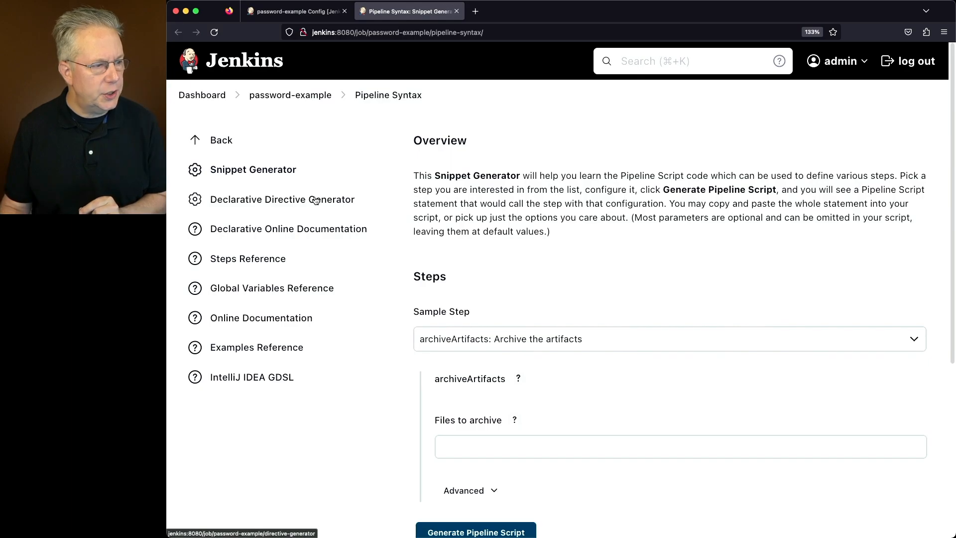
pyautogui.click(283, 200)
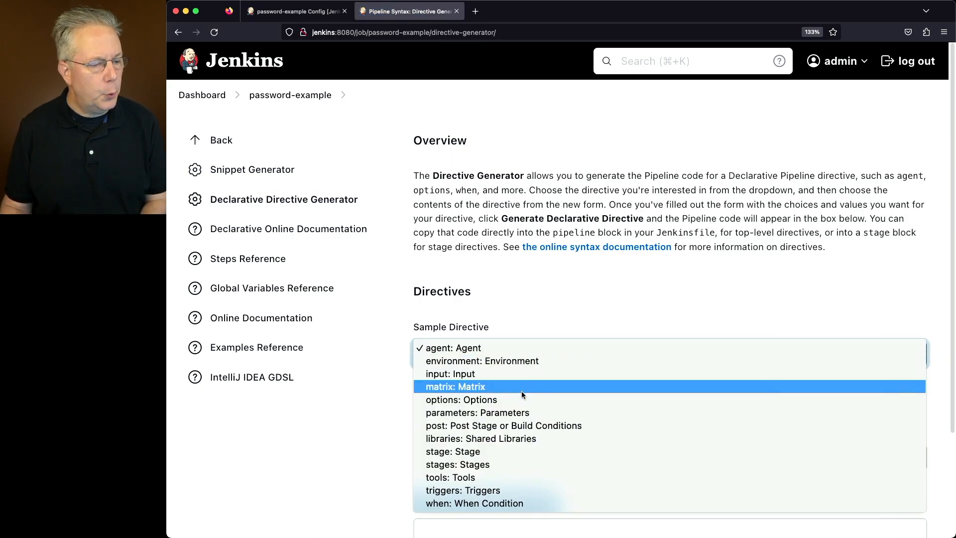
pyautogui.click(478, 413)
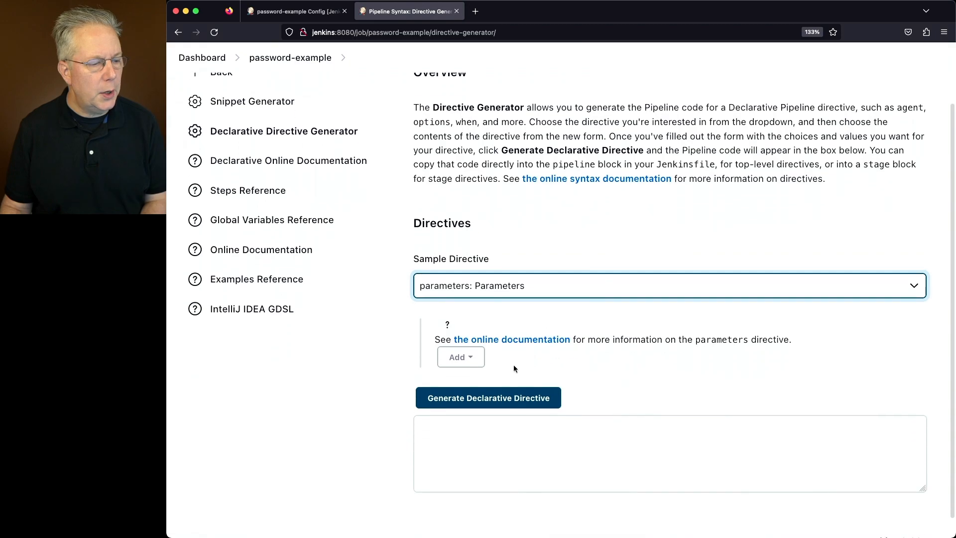
pyautogui.click(460, 357)
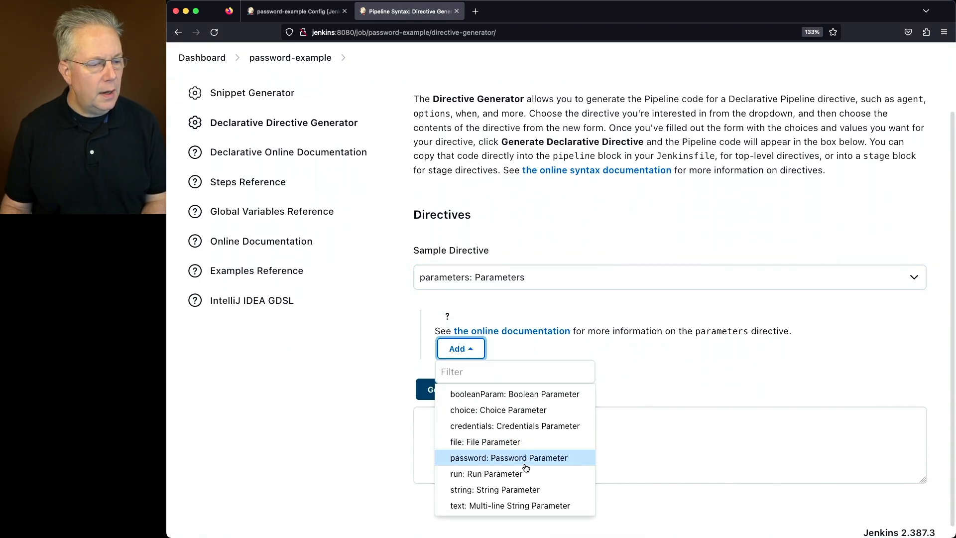
pyautogui.click(508, 457)
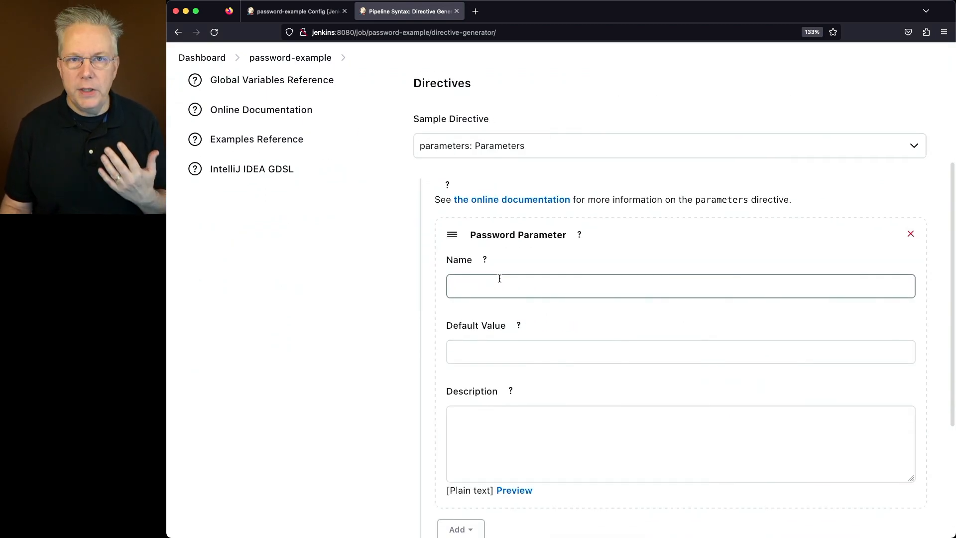
# - Name it MYPASSWORD1 with description 'This is mypassword1' and generate the parameters directive
pyautogui.write('MY')
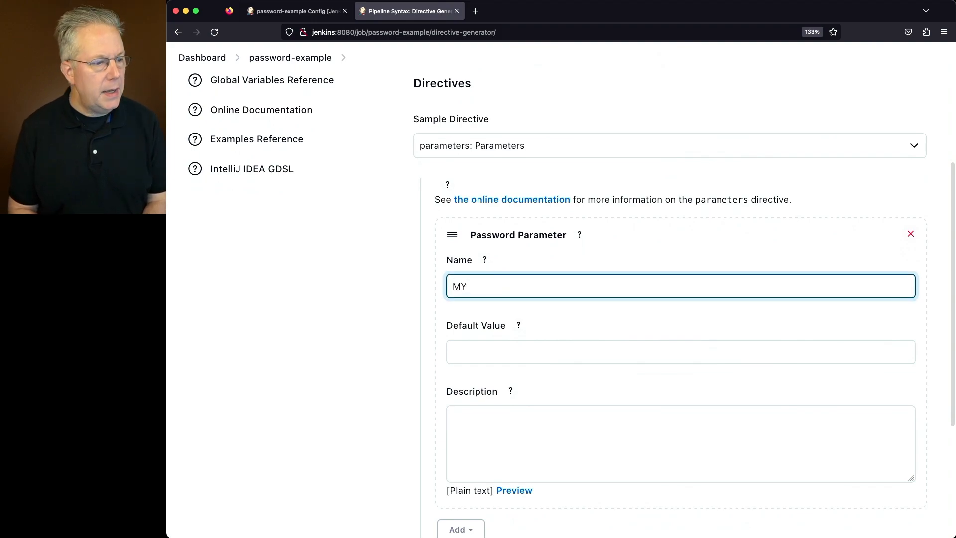
pyautogui.write('PASSWORD1')
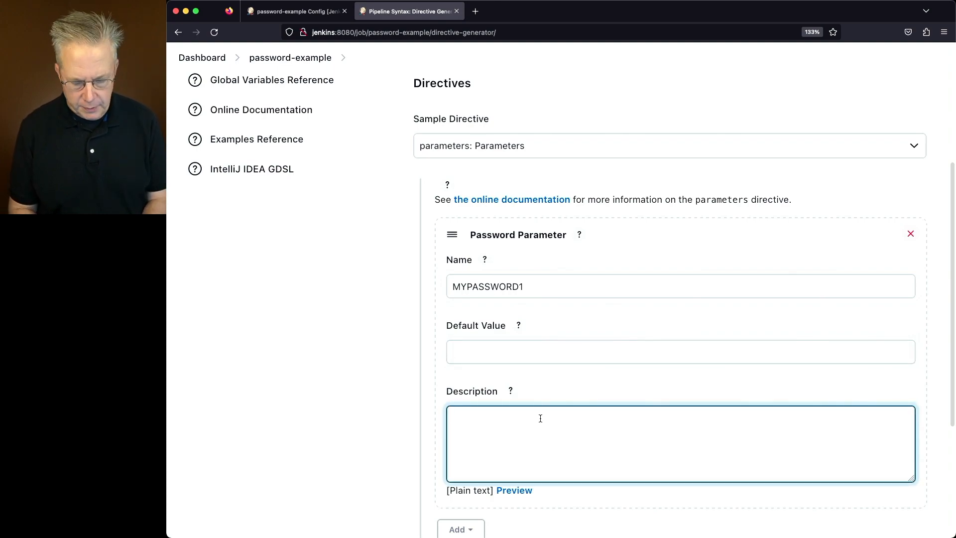
pyautogui.write('This is')
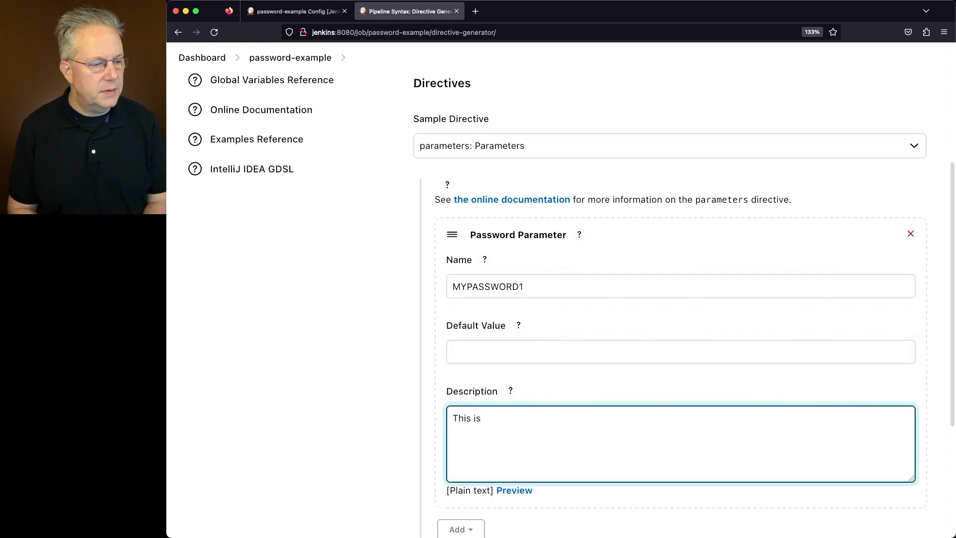
pyautogui.write('mypasss')
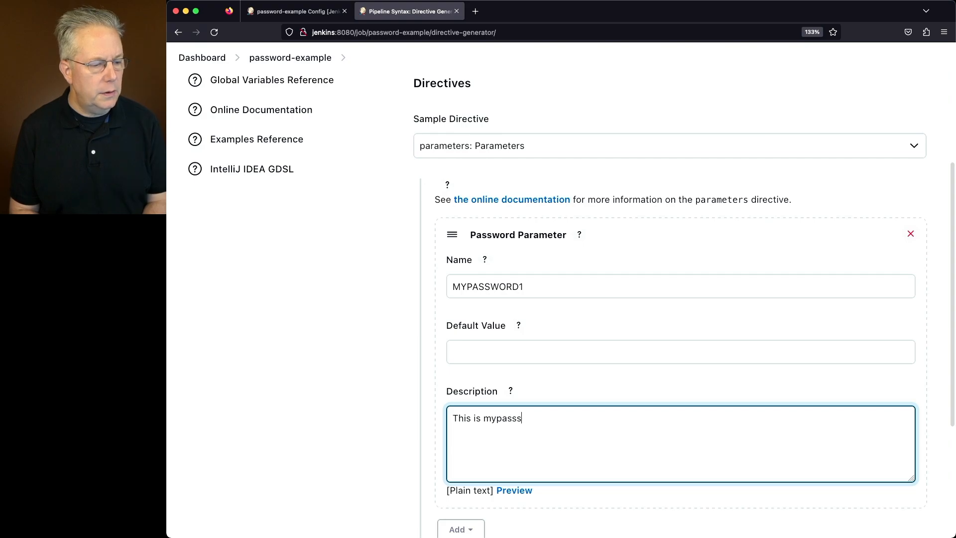
pyautogui.write('word1')
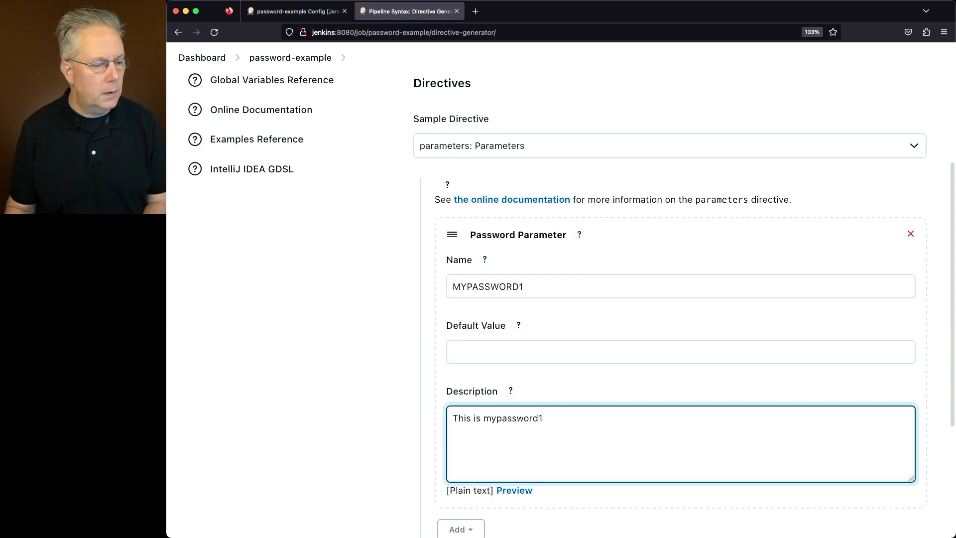
pyautogui.scroll(-3)
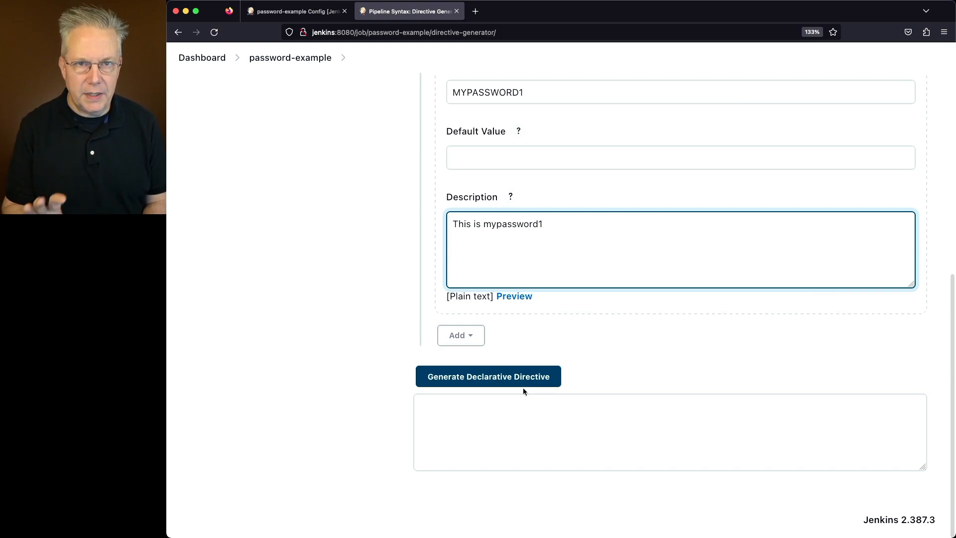
pyautogui.click(461, 334)
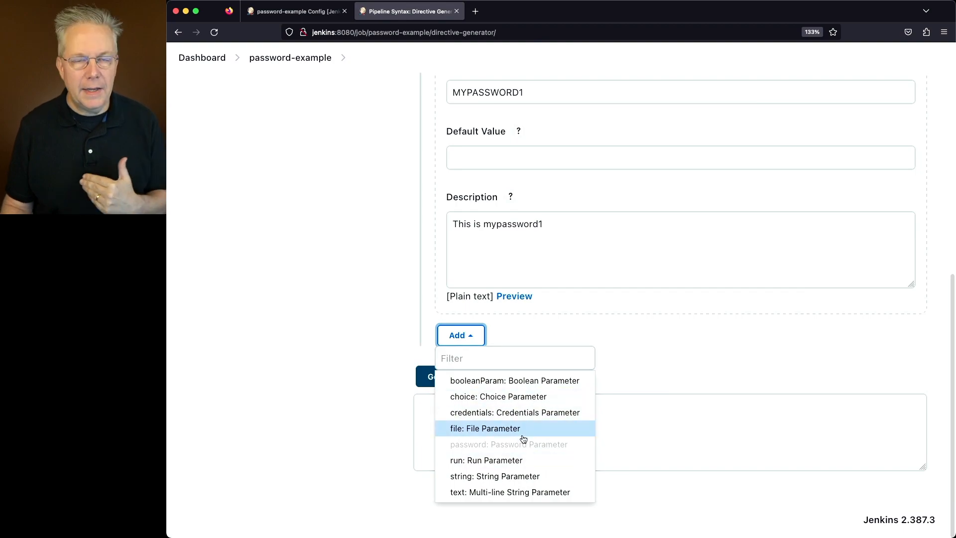
pyautogui.moveTo(576, 414)
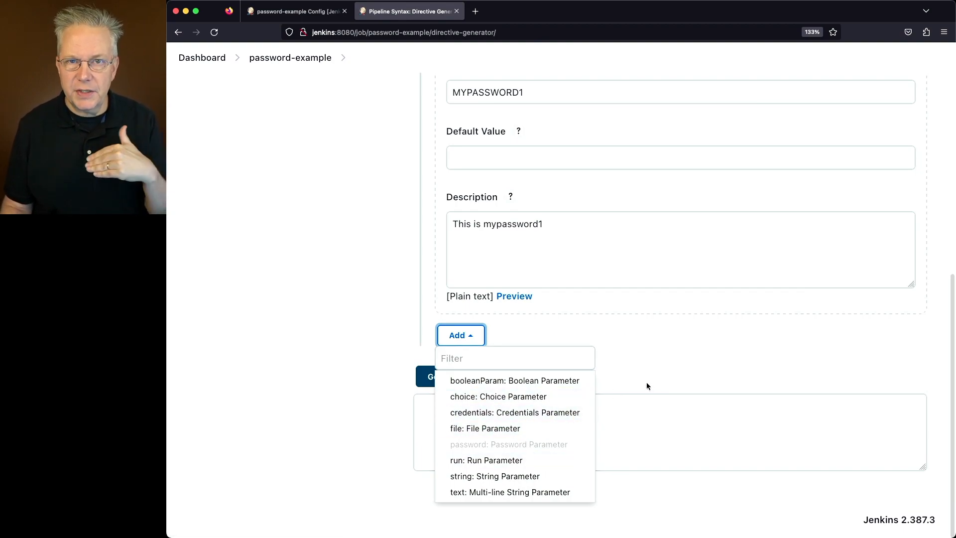
pyautogui.moveTo(701, 329)
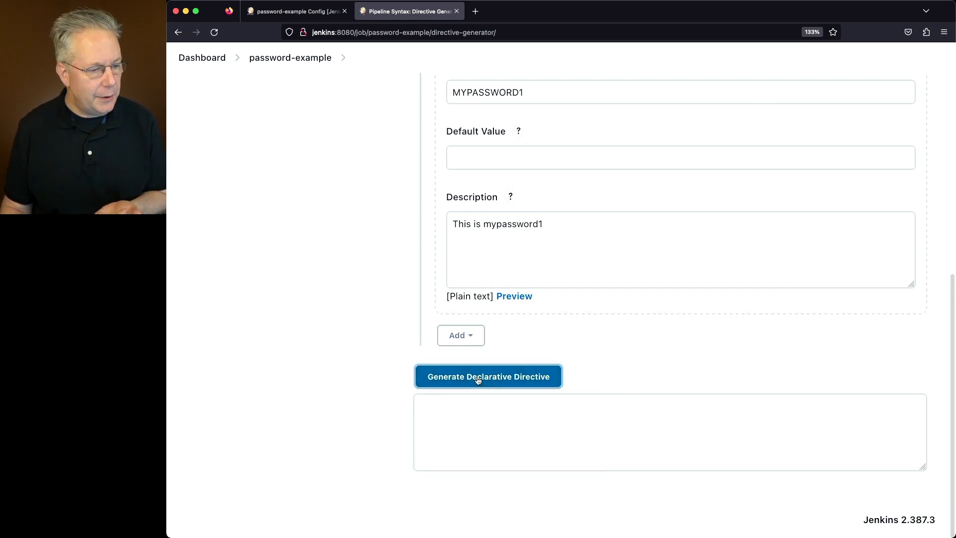
pyautogui.click(488, 376)
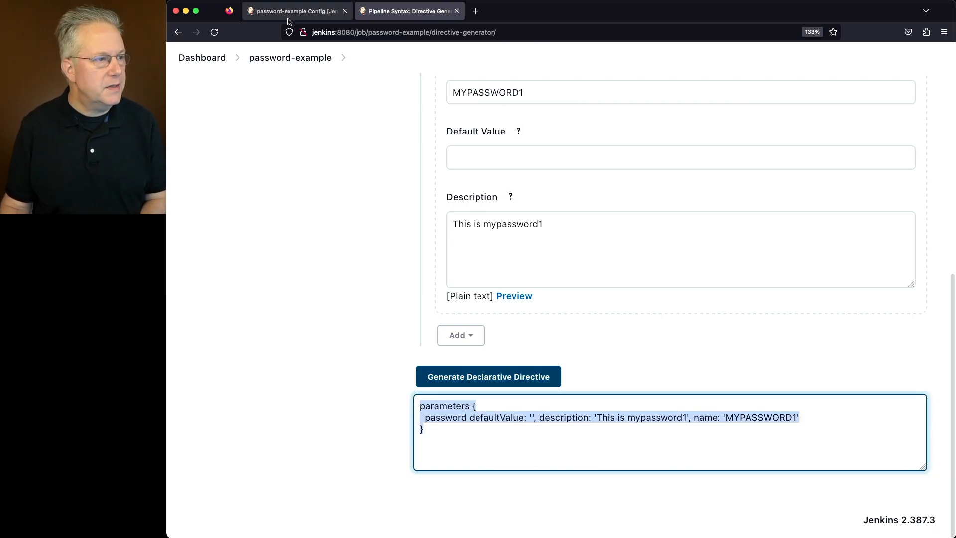
# - Add a parameters block declaring password parameters MYPASSWORD1 and MYPASSWORD2 plus an echo 'hello' step to the script
pyautogui.click(295, 10)
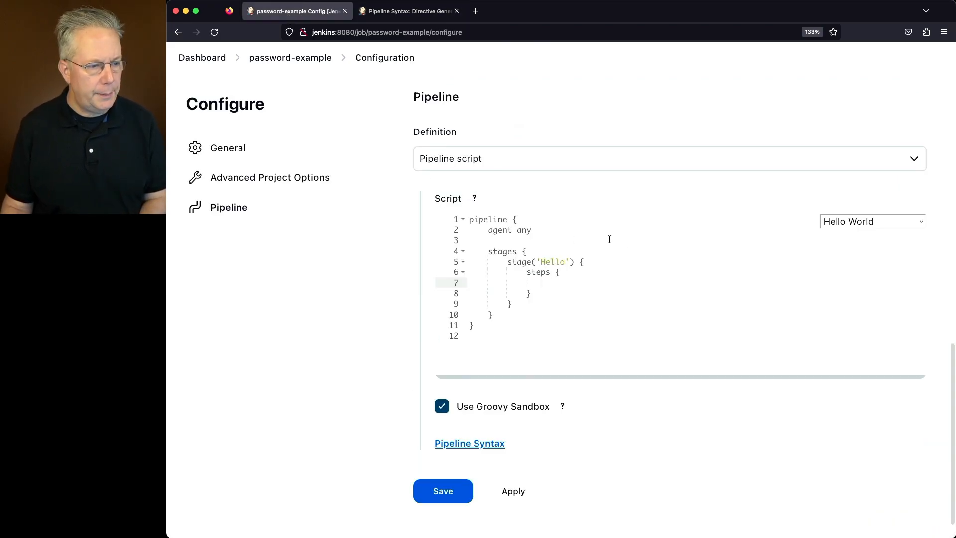
pyautogui.write('parameters {')
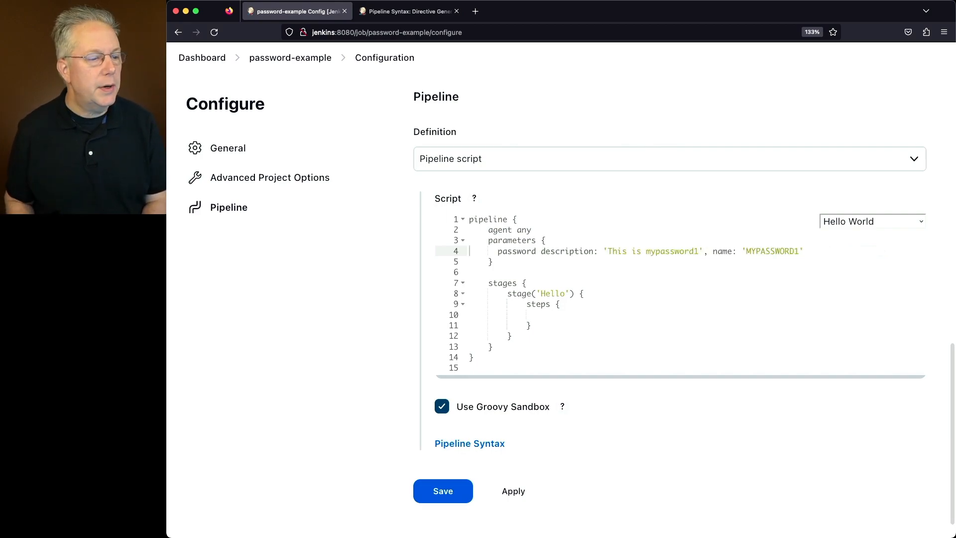
pyautogui.write("password description: 'This is mypassword1', name: 'MYPASSWORD1'")
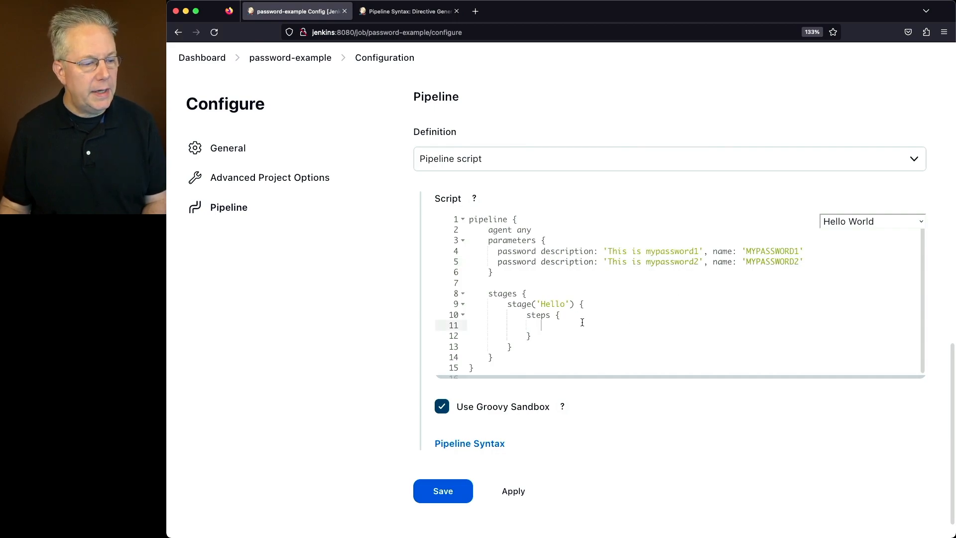
pyautogui.write("echo 'hello'")
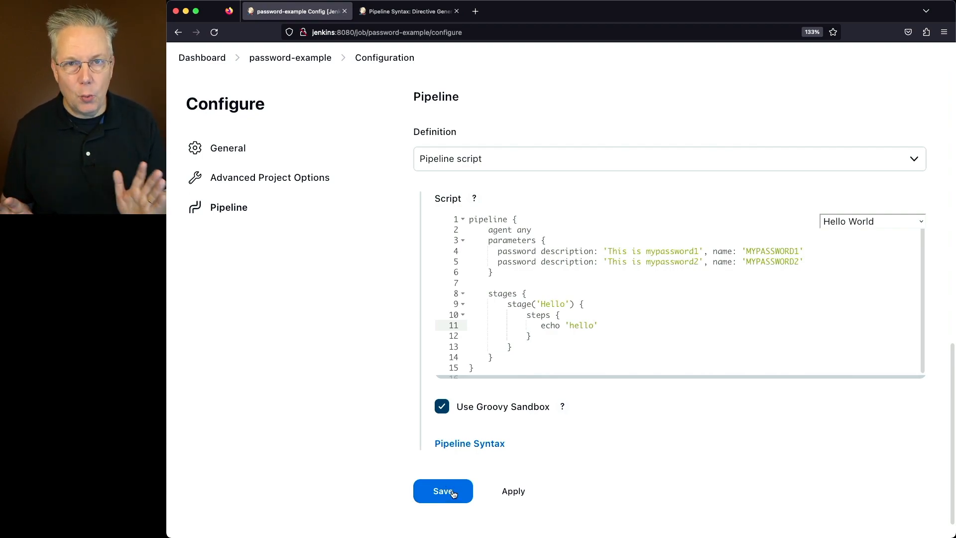
# - Save the pipeline, reopen its configuration and mark the project as parameterized
pyautogui.click(443, 491)
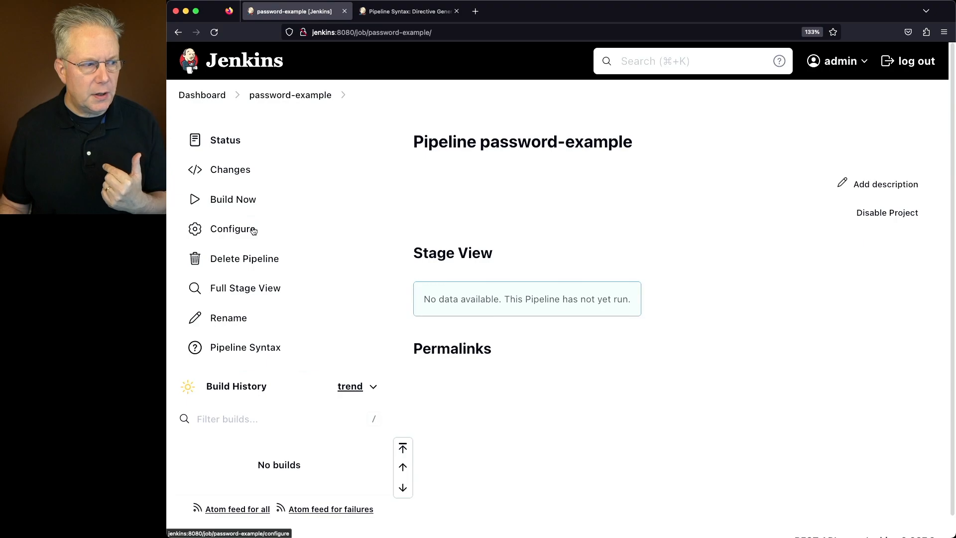
pyautogui.click(233, 229)
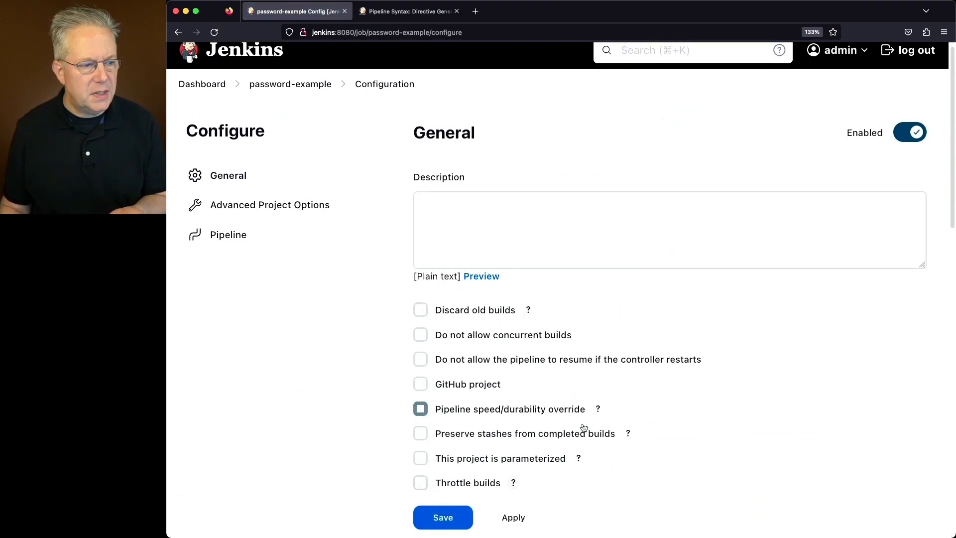
pyautogui.scroll(-3)
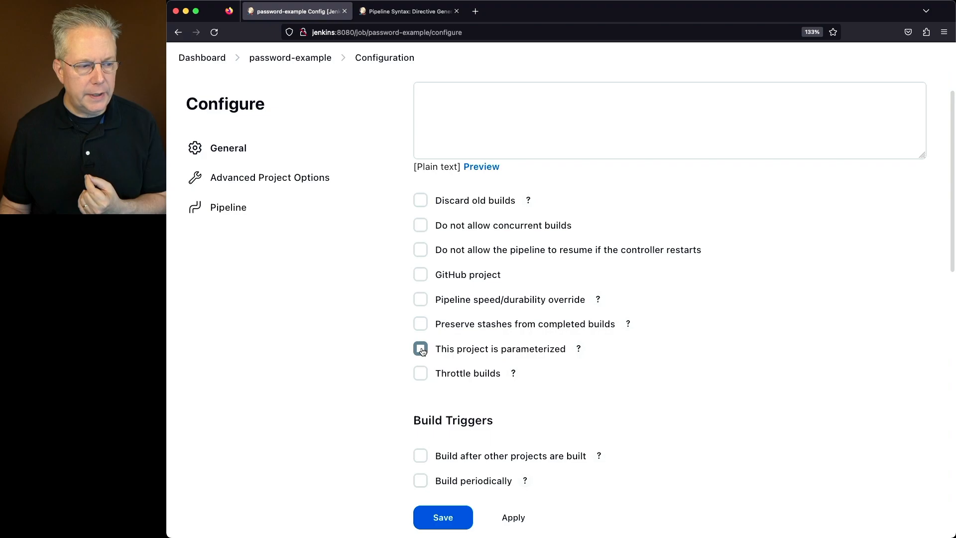
pyautogui.click(420, 349)
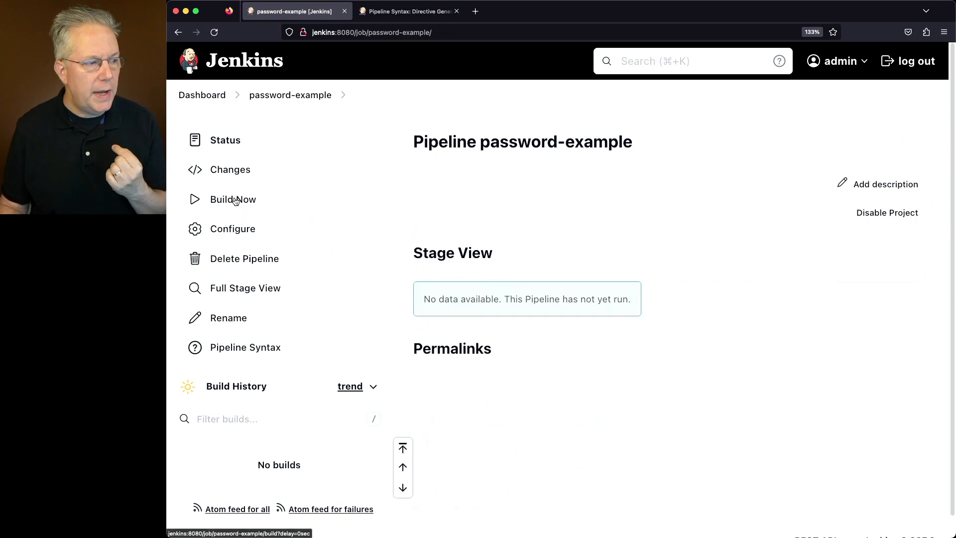
# - Run build #1 of password-example and review its console output
pyautogui.click(233, 199)
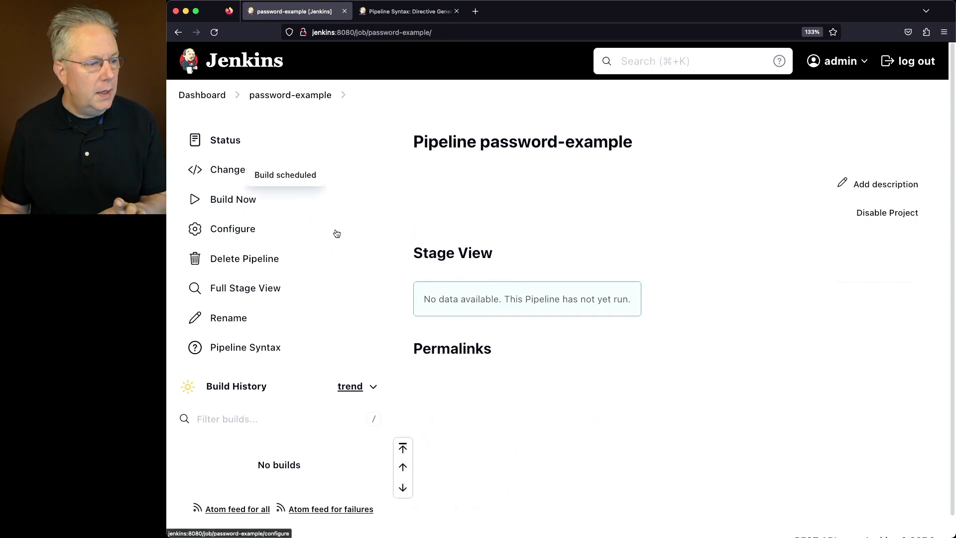
pyautogui.click(233, 199)
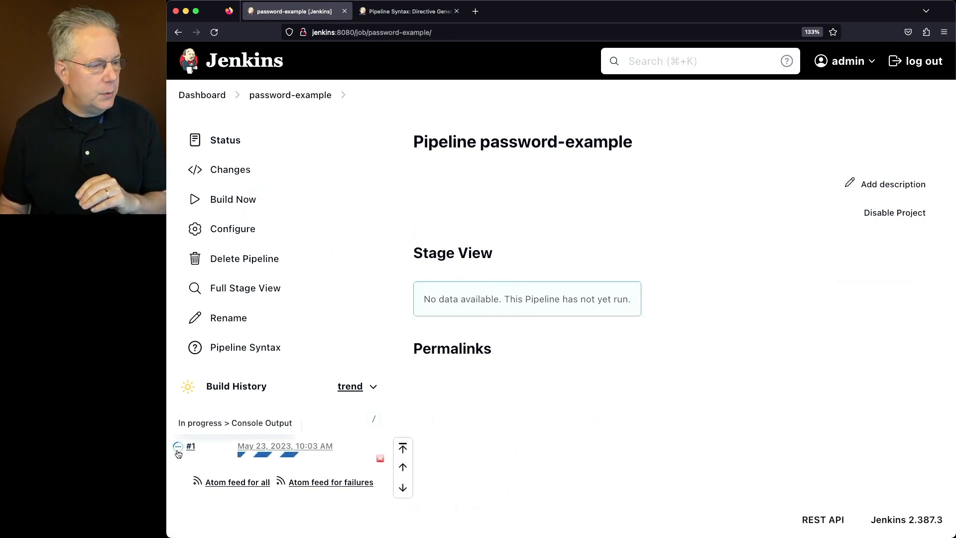
pyautogui.click(179, 452)
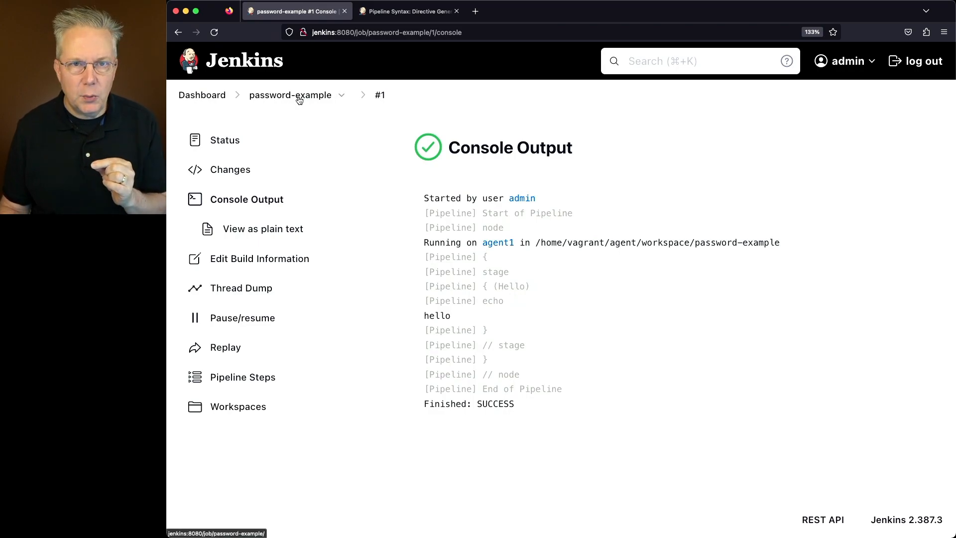
pyautogui.click(291, 94)
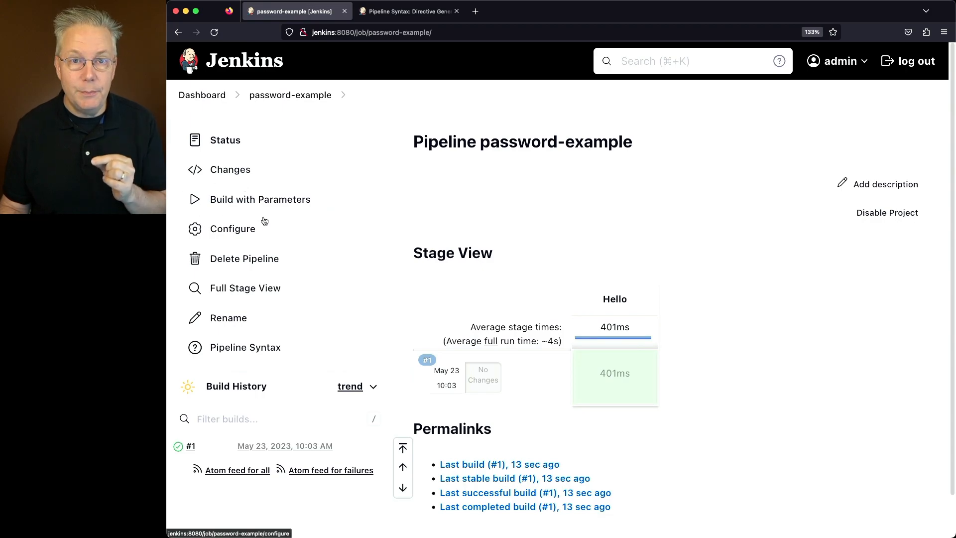
pyautogui.moveTo(243, 234)
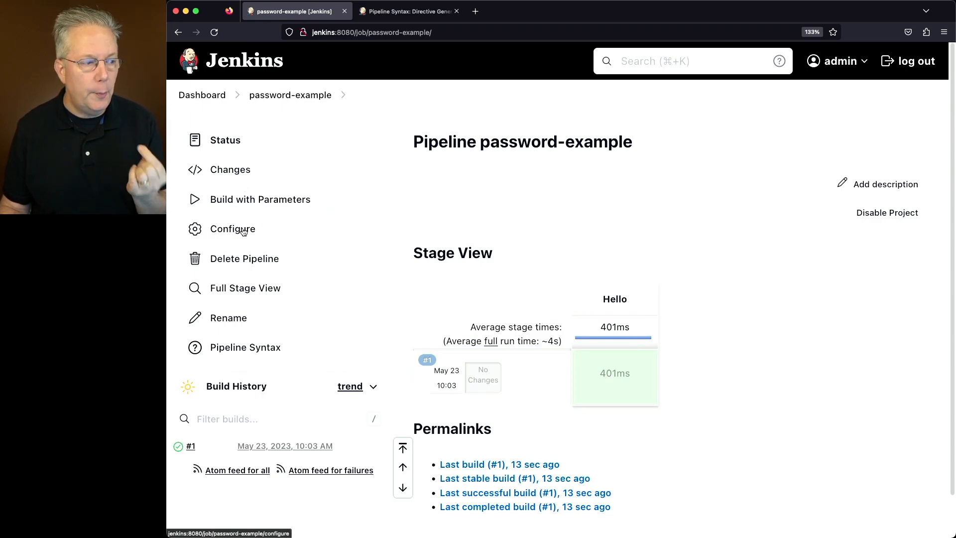
# - Reopen the configuration and scroll to the listed password parameters MYPASSWORD1 and MYPASSWORD2
pyautogui.click(233, 229)
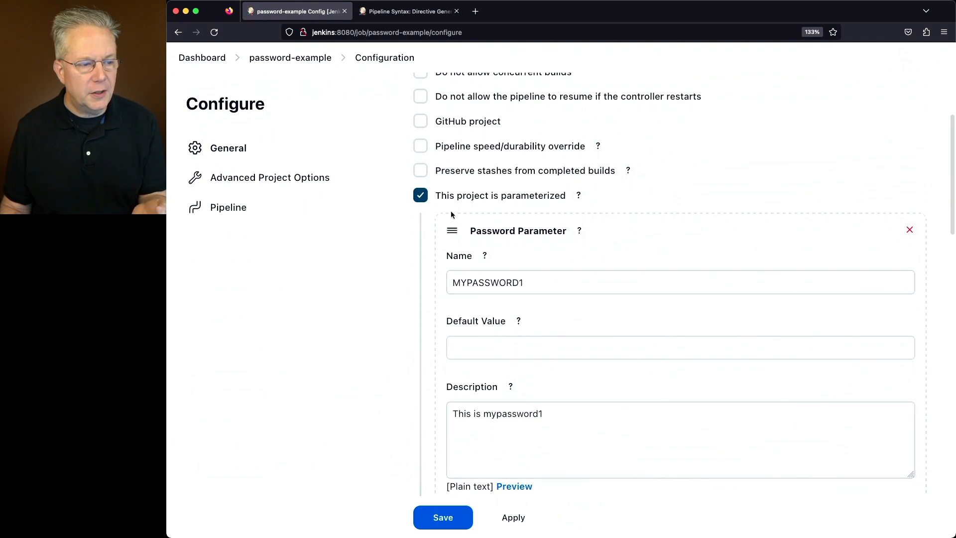
pyautogui.click(554, 287)
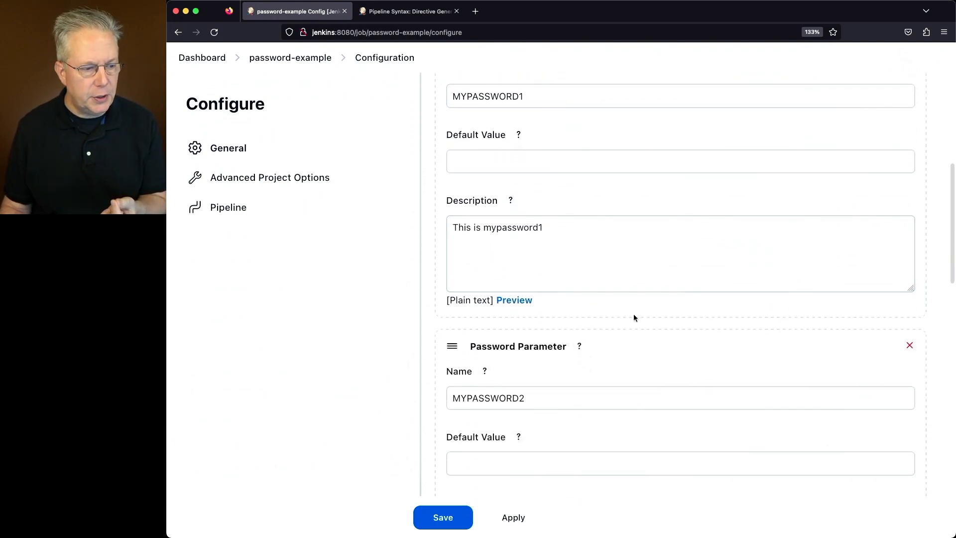
pyautogui.scroll(-3)
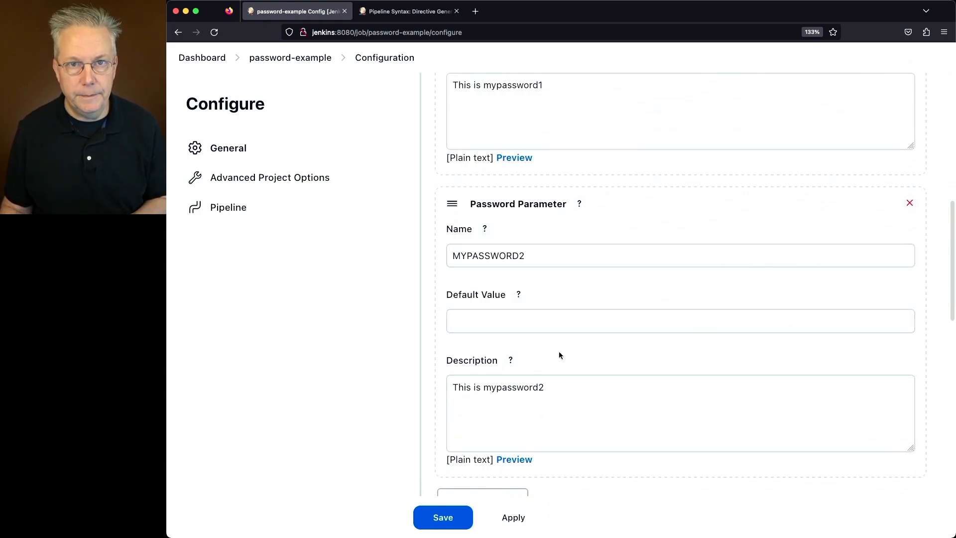
pyautogui.scroll(-3)
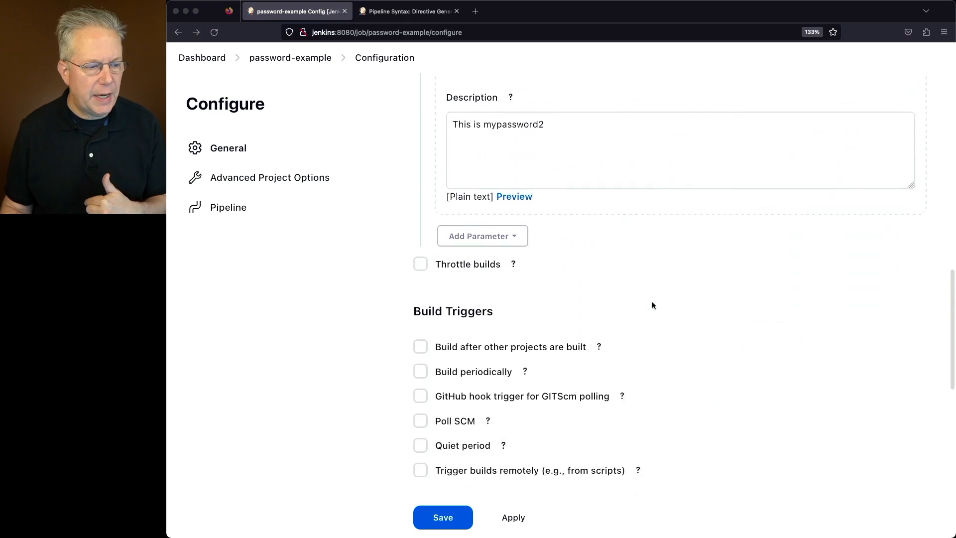
# - Make the Hello stage echo $MYPASSWORD1 and $MYPASSWORD2 and add an 'env' stage running sh 'env | sort'
pyautogui.click(228, 208)
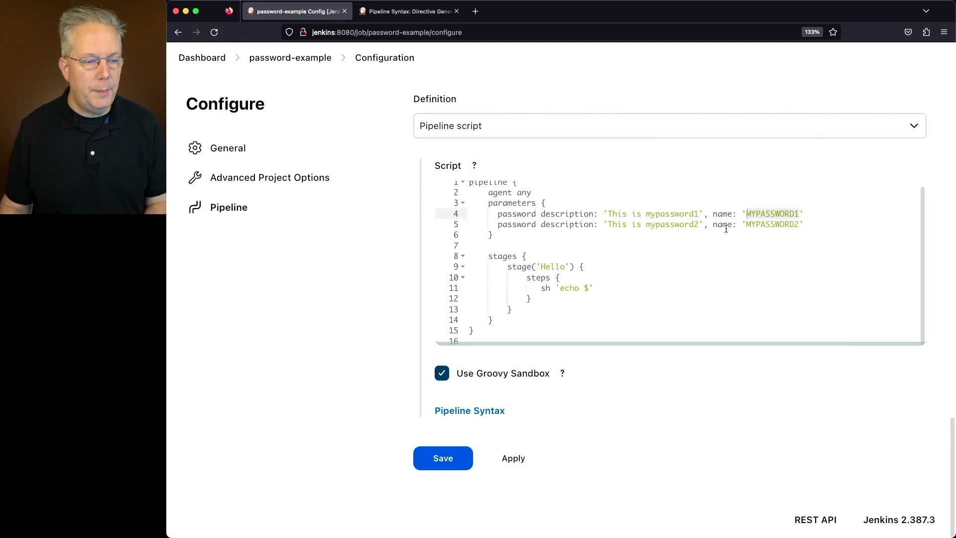
pyautogui.write('MYPASSWORD1')
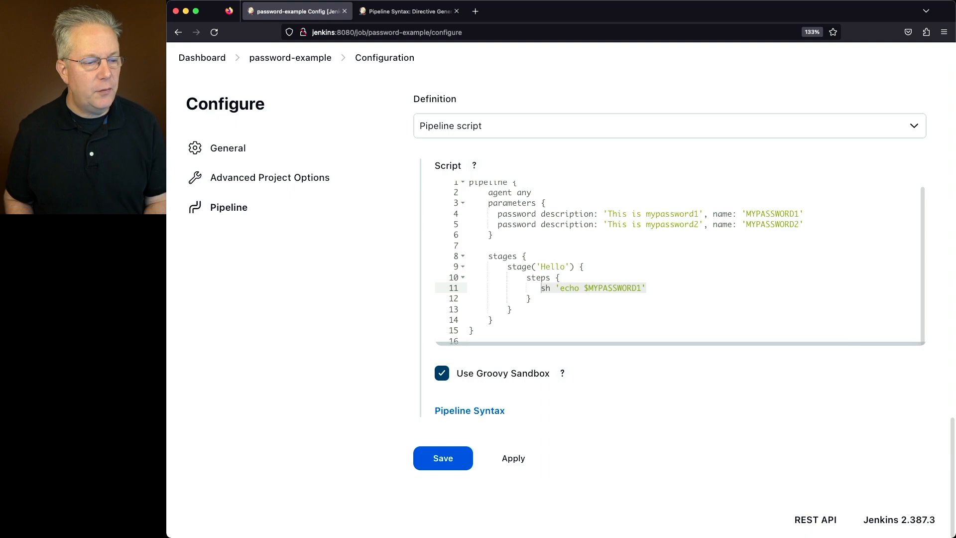
pyautogui.write("sh 'echo $MYPASSWORD")
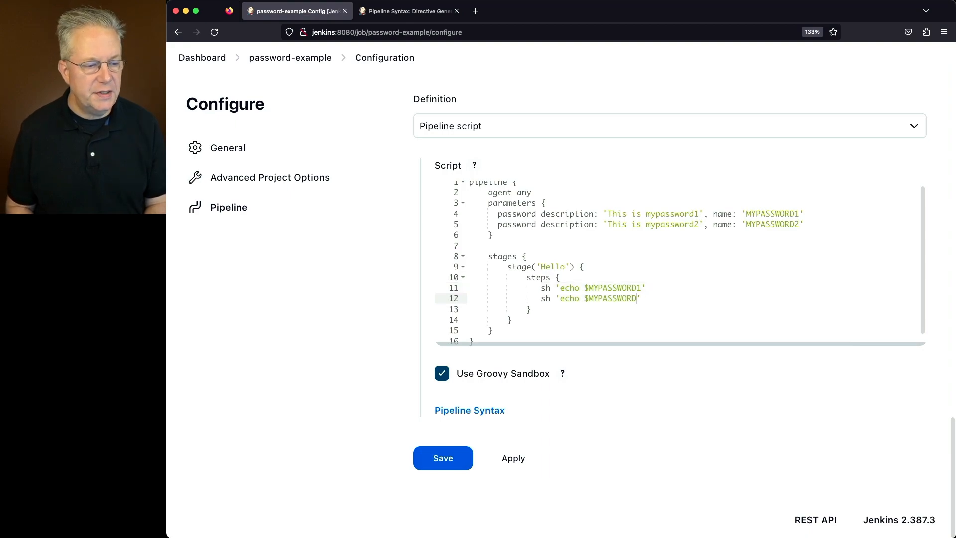
pyautogui.write('2')
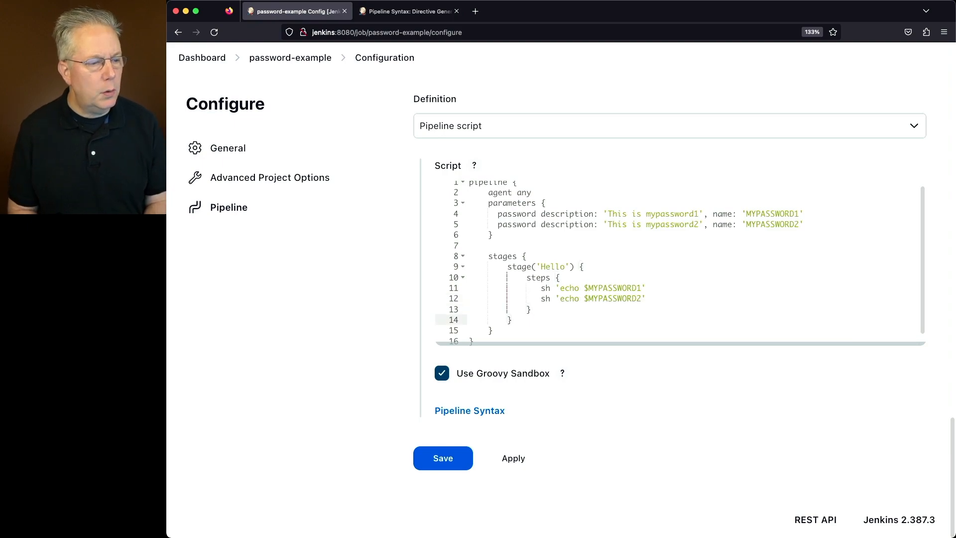
pyautogui.write("stage('env') {")
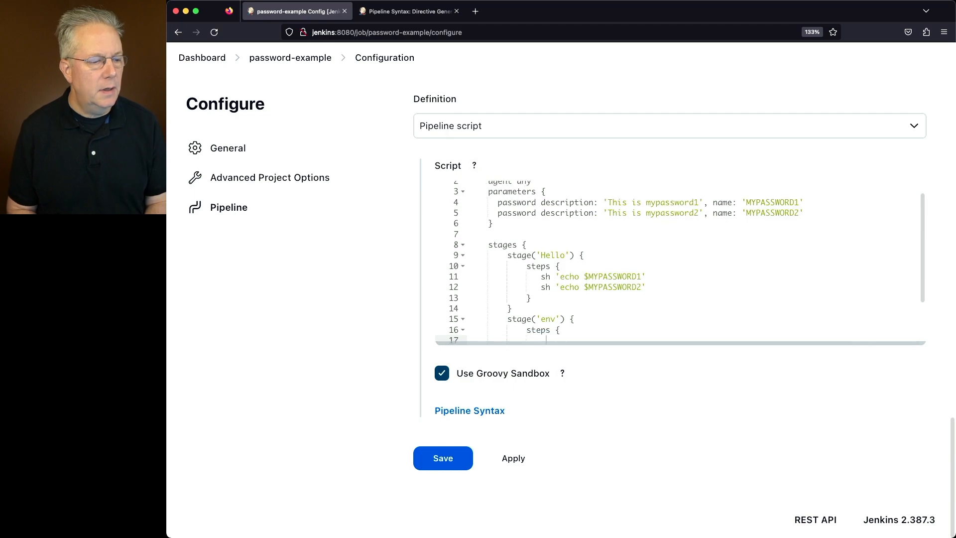
pyautogui.write("sh 'env |'")
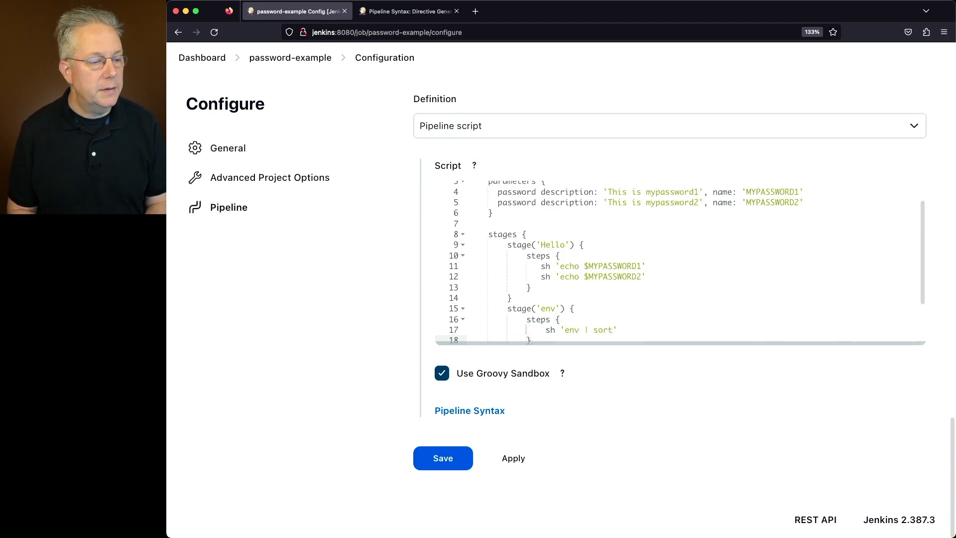
pyautogui.scroll(-3)
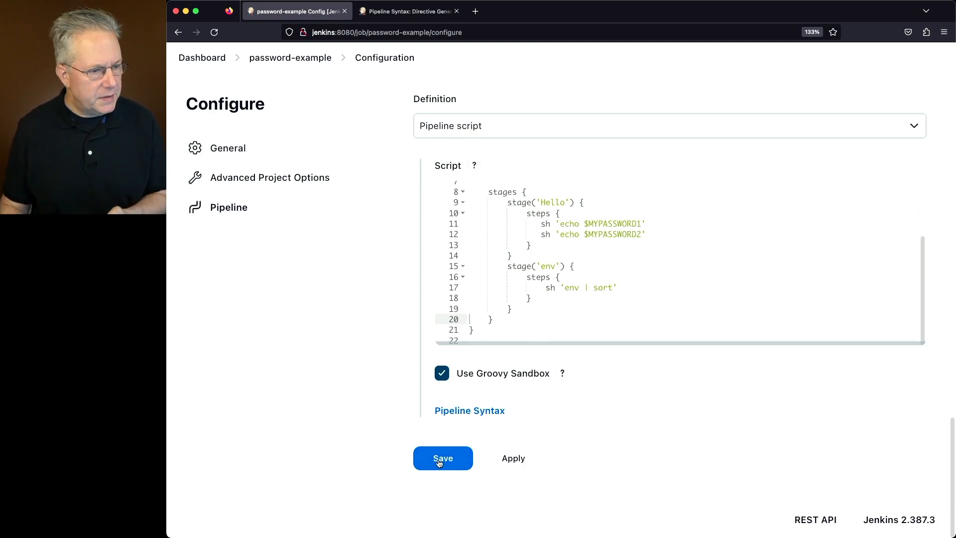
# - Save the script and start Build with Parameters, entering values for MYPASSWORD1 and MYPASSWORD2
pyautogui.click(443, 458)
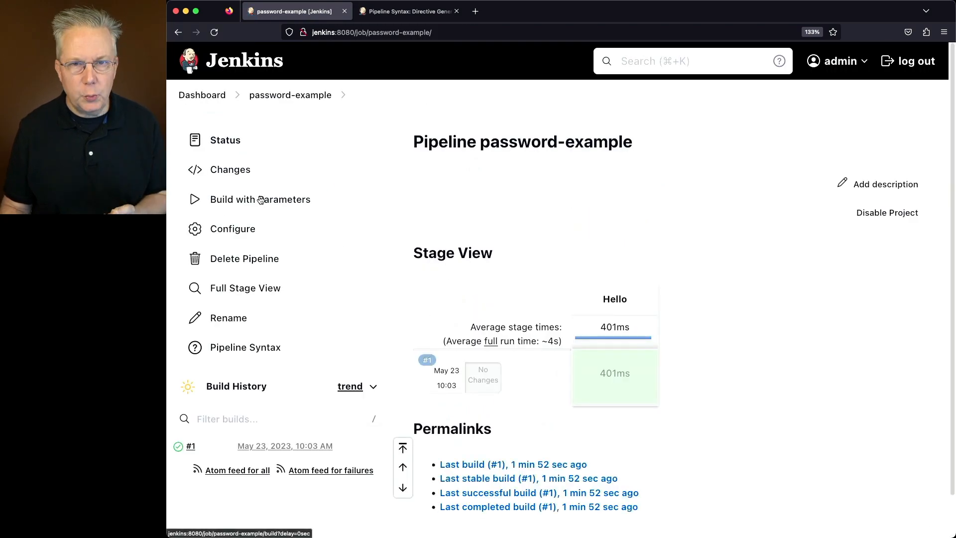
pyautogui.click(260, 199)
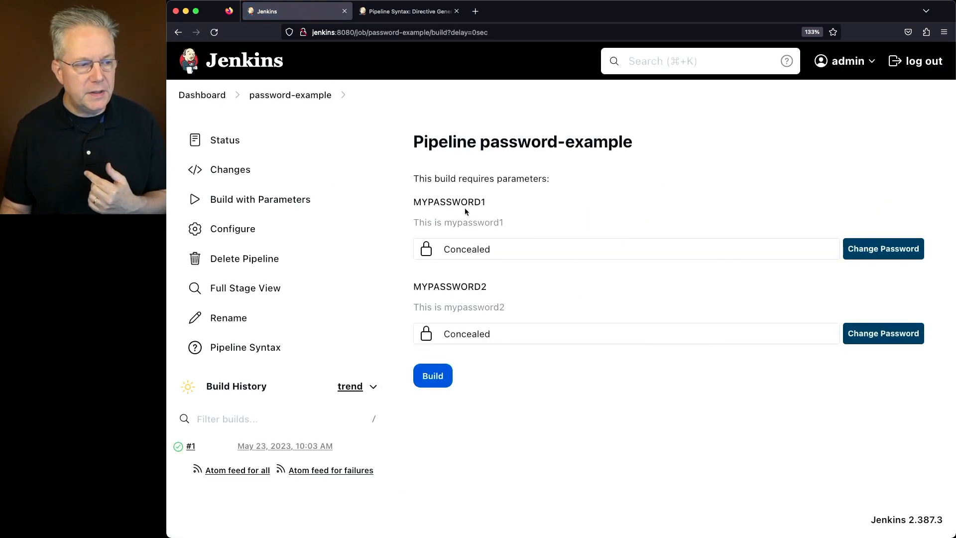
pyautogui.doubleClick(480, 222)
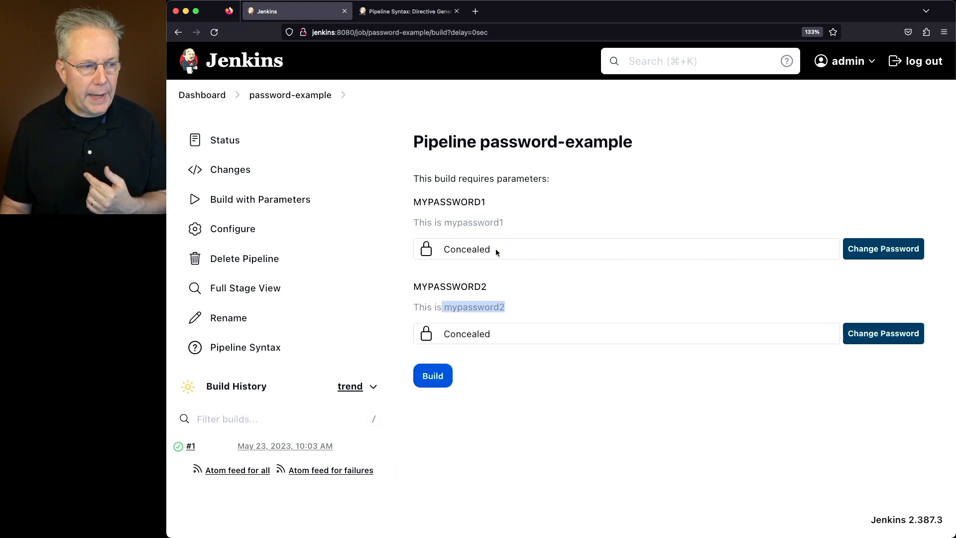
pyautogui.moveTo(473, 283)
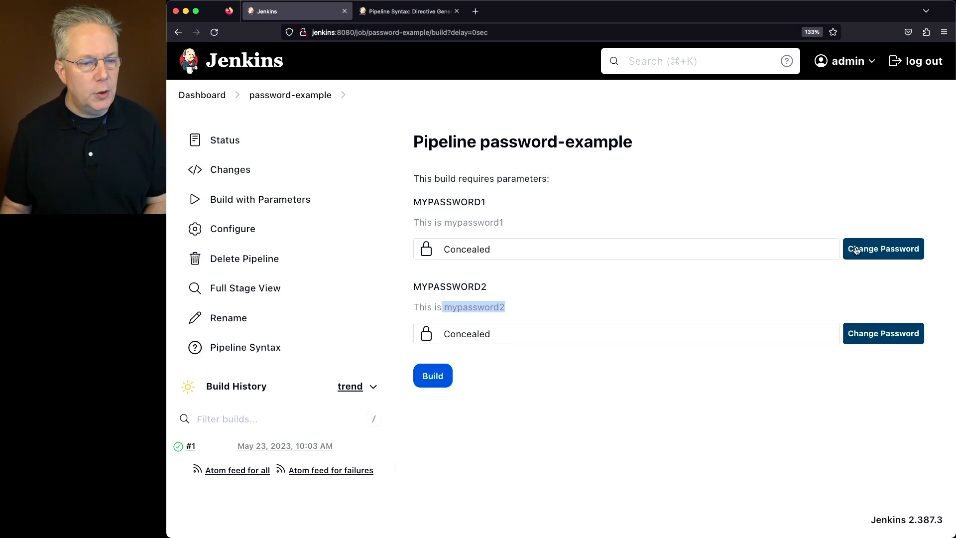
pyautogui.click(882, 249)
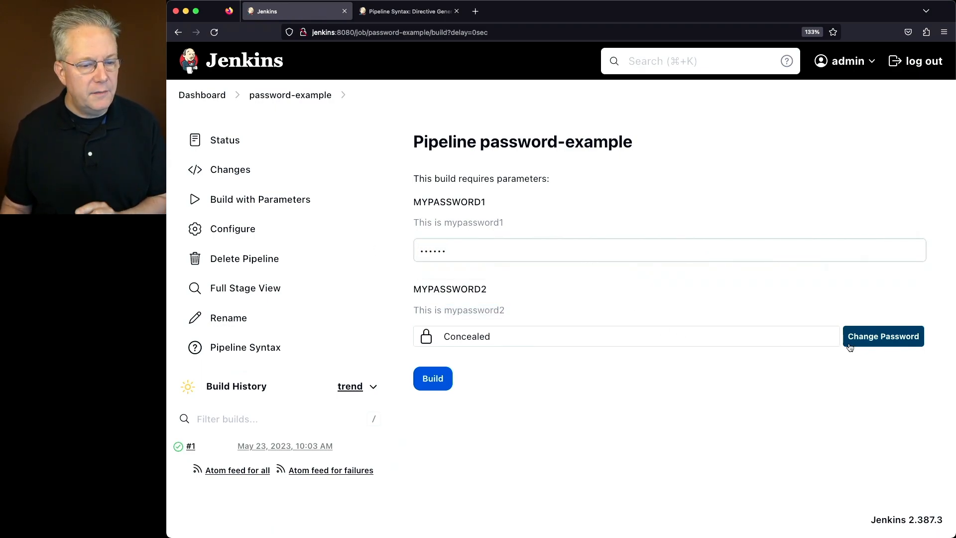
pyautogui.click(883, 336)
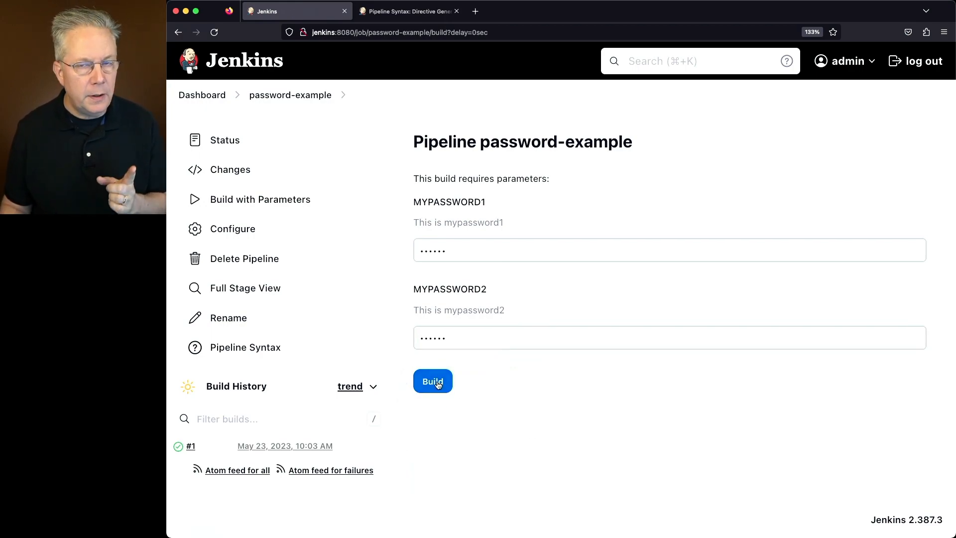
pyautogui.click(432, 381)
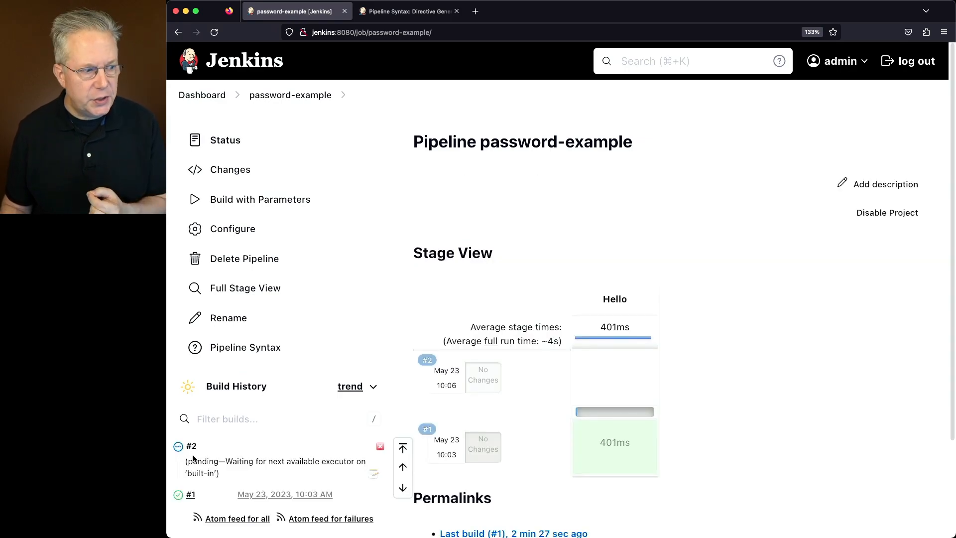
pyautogui.moveTo(191, 470)
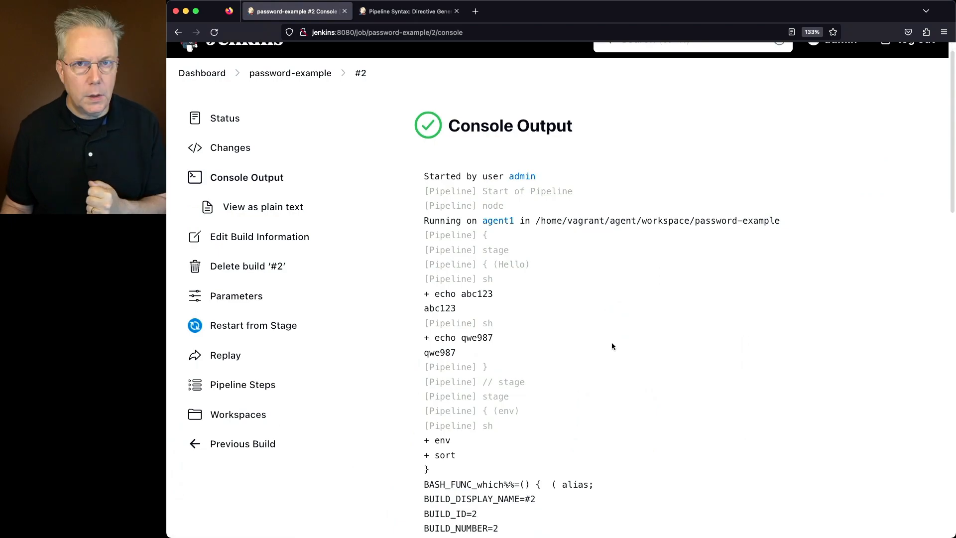
pyautogui.moveTo(618, 337)
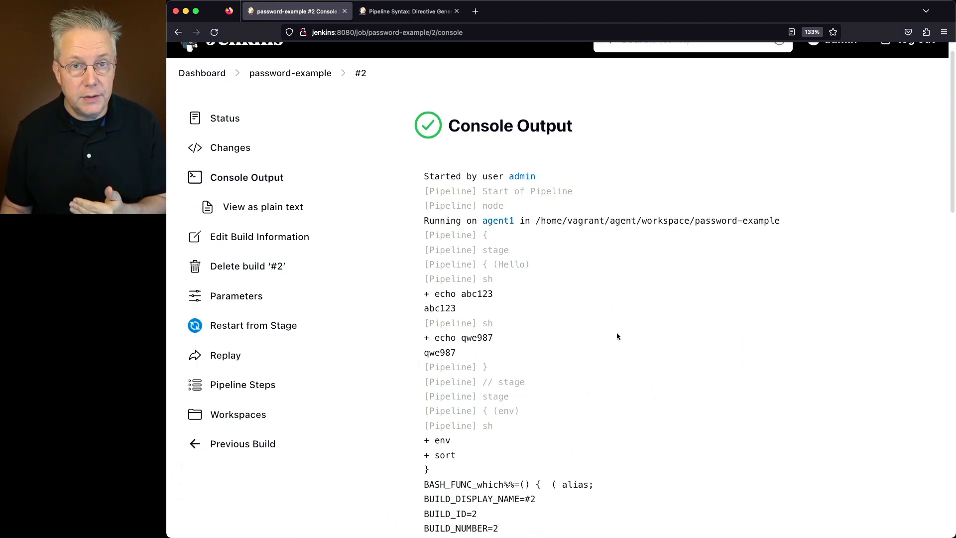
pyautogui.moveTo(501, 303)
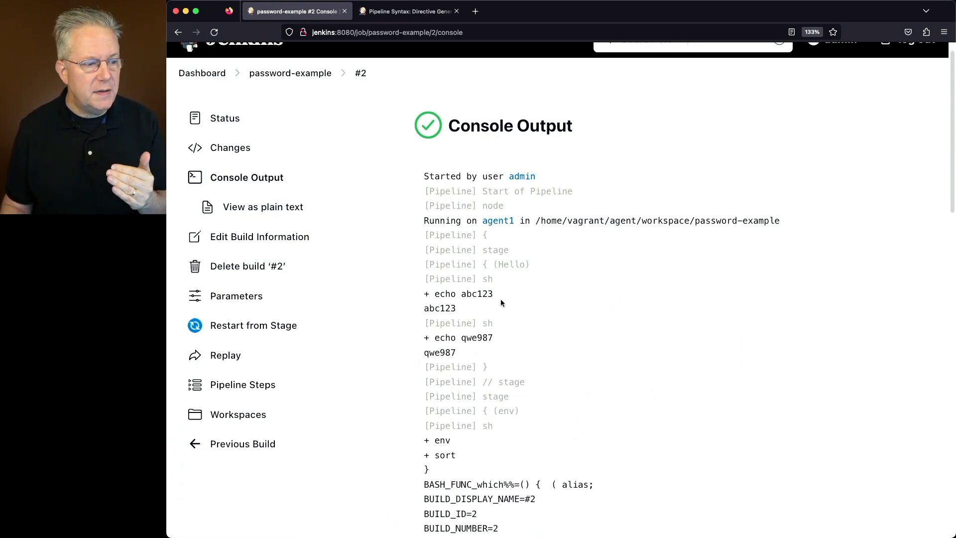
pyautogui.scroll(-3)
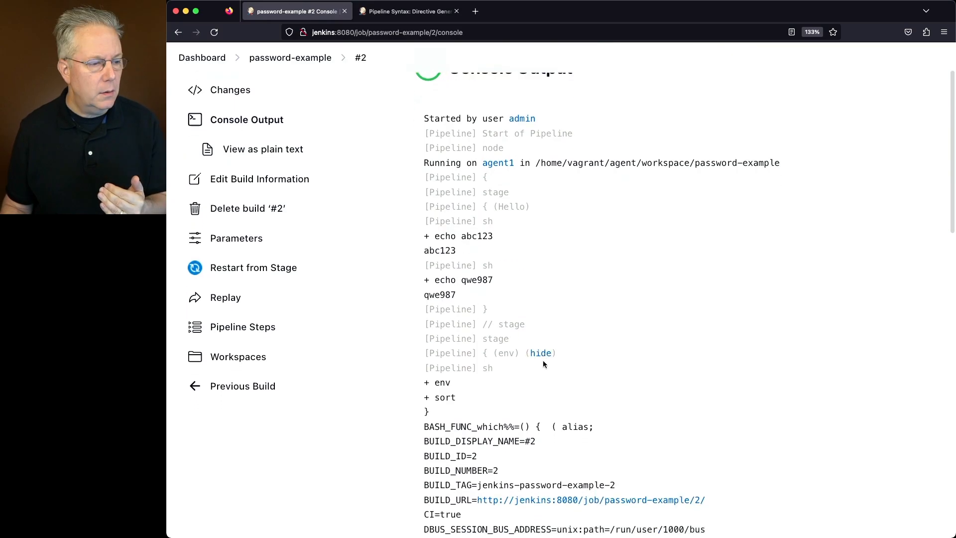
pyautogui.scroll(-3)
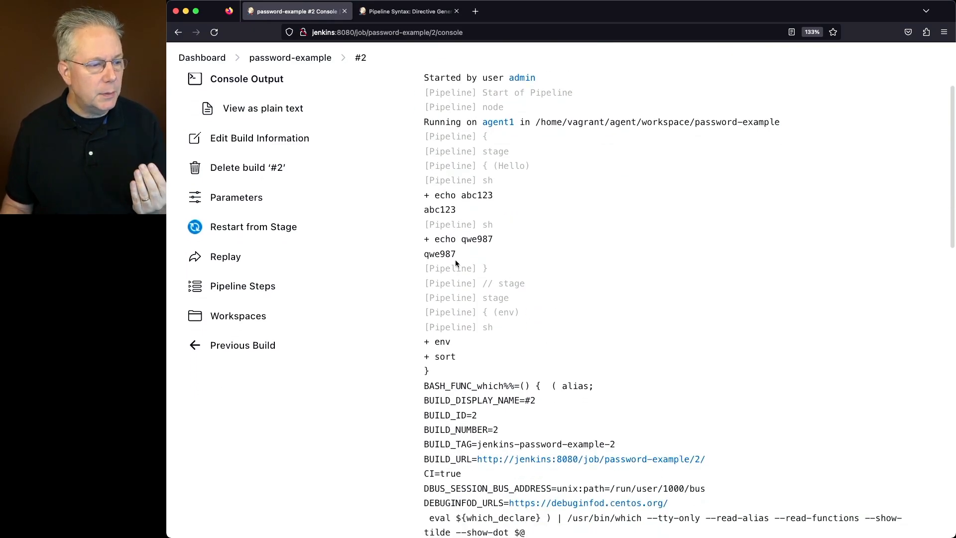
pyautogui.scroll(-3)
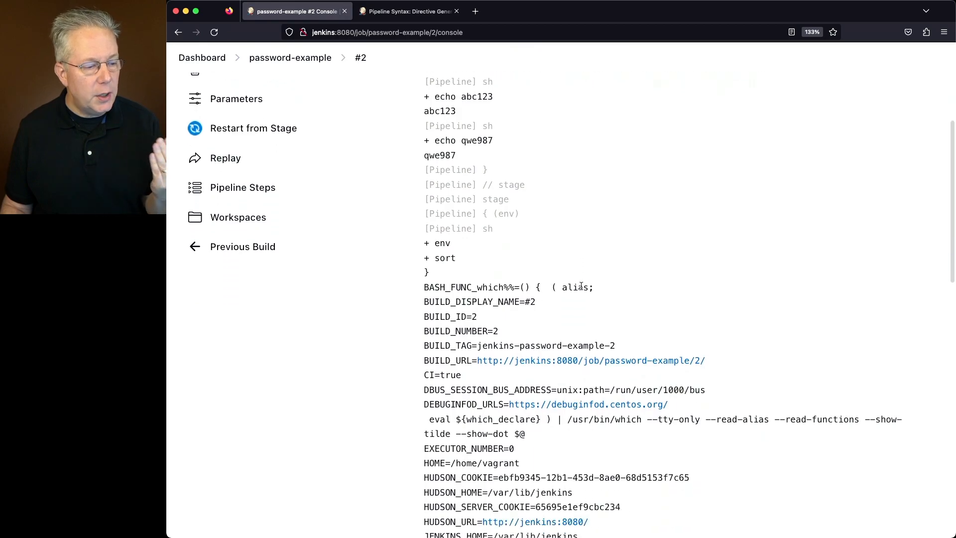
pyautogui.scroll(-3)
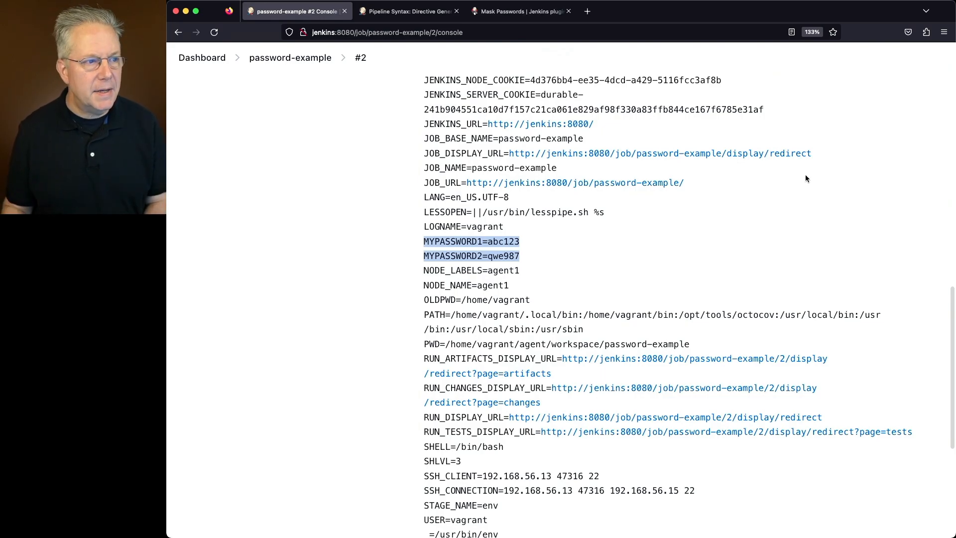
# - Show the Mask Passwords plugin page on plugins.jenkins.io
pyautogui.click(524, 10)
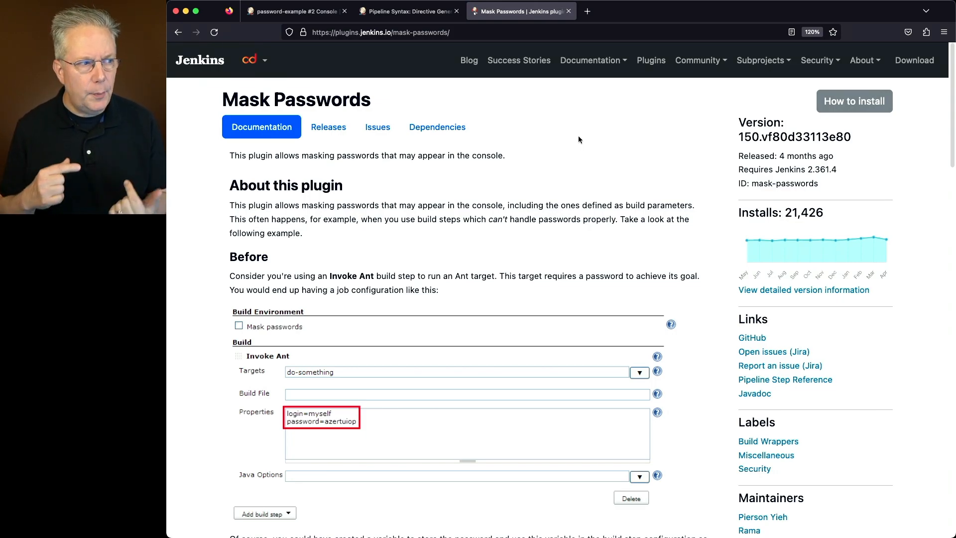
# - Return to the password-example configuration and scroll down to the Pipeline Syntax snippet generator link
pyautogui.click(295, 11)
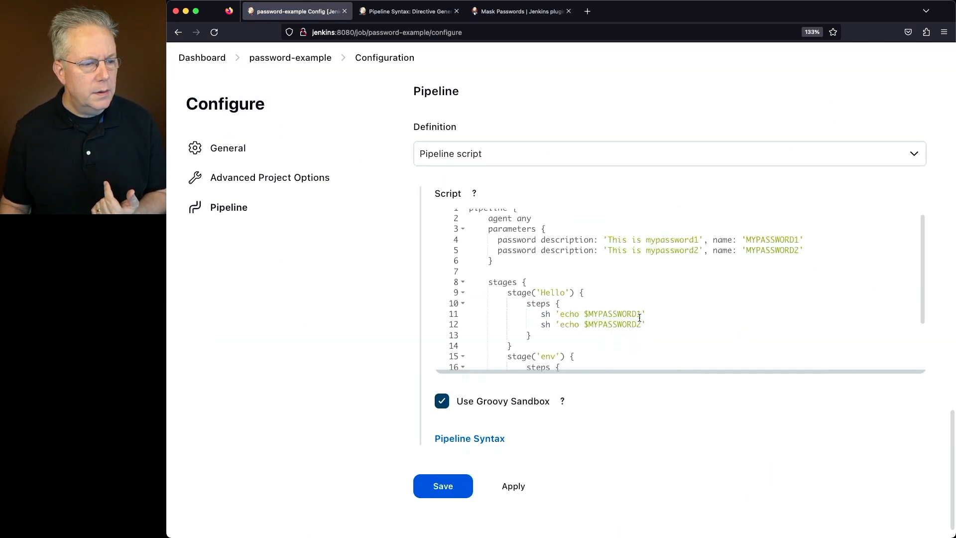
pyautogui.scroll(-3)
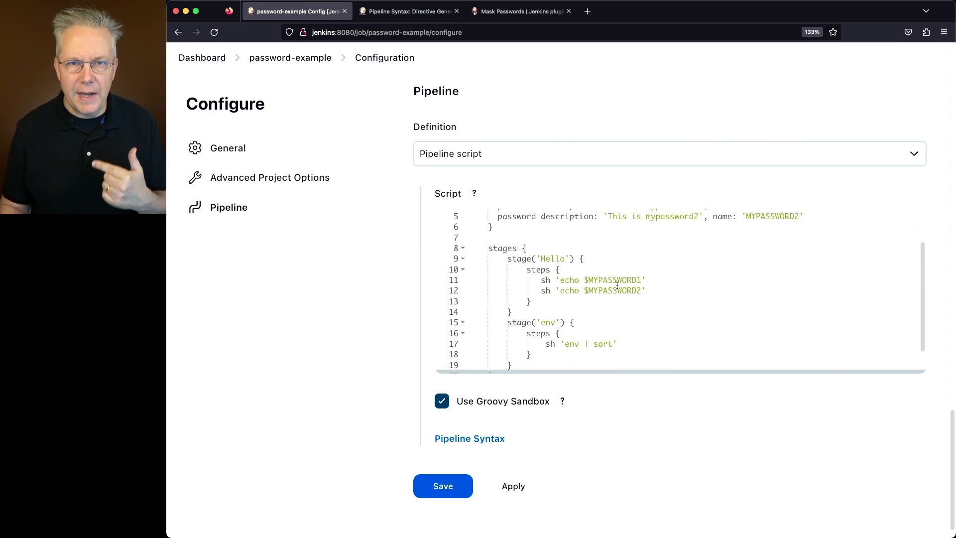
pyautogui.scroll(-3)
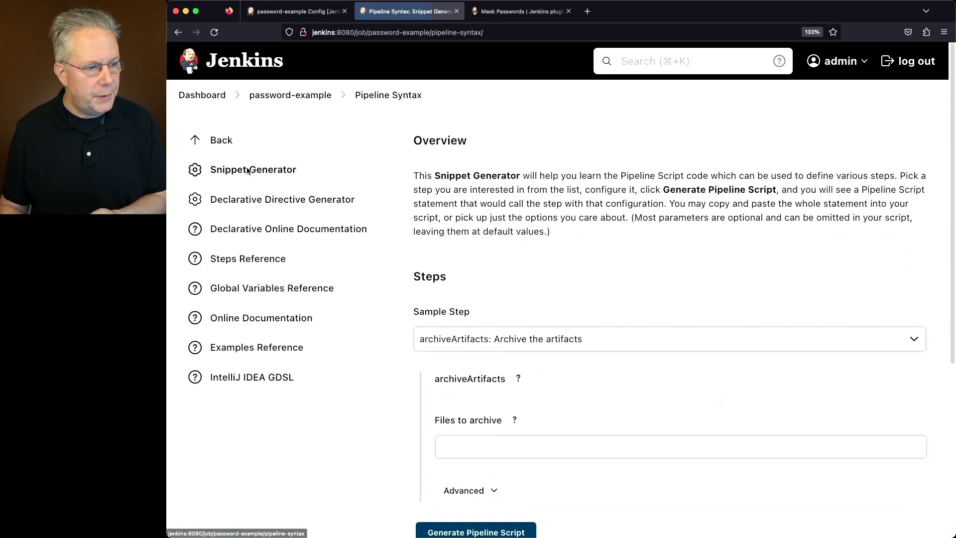
pyautogui.scroll(-3)
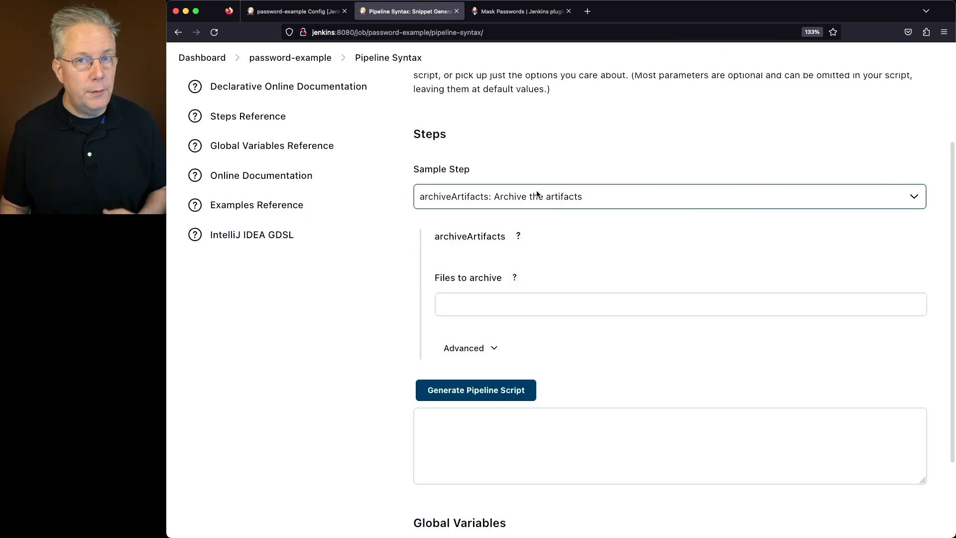
pyautogui.click(669, 196)
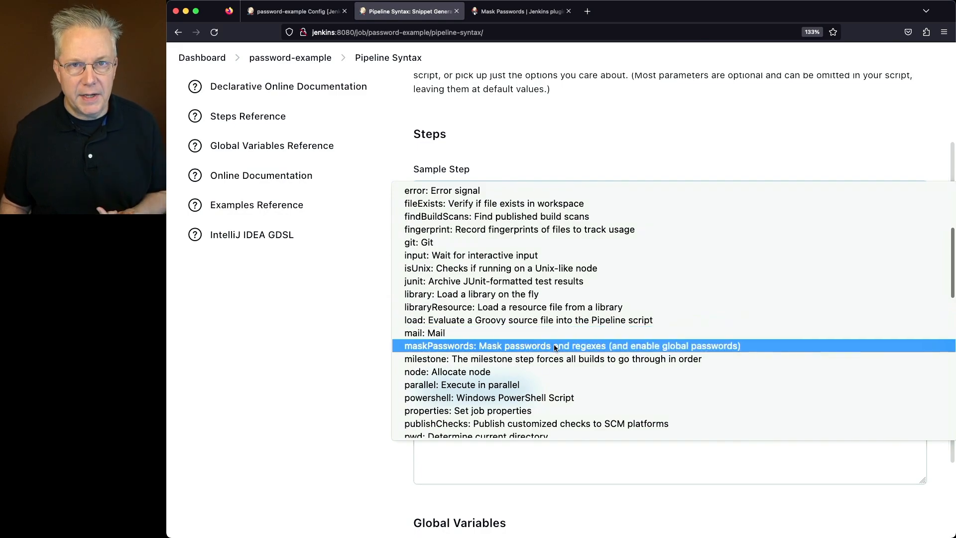
pyautogui.click(554, 346)
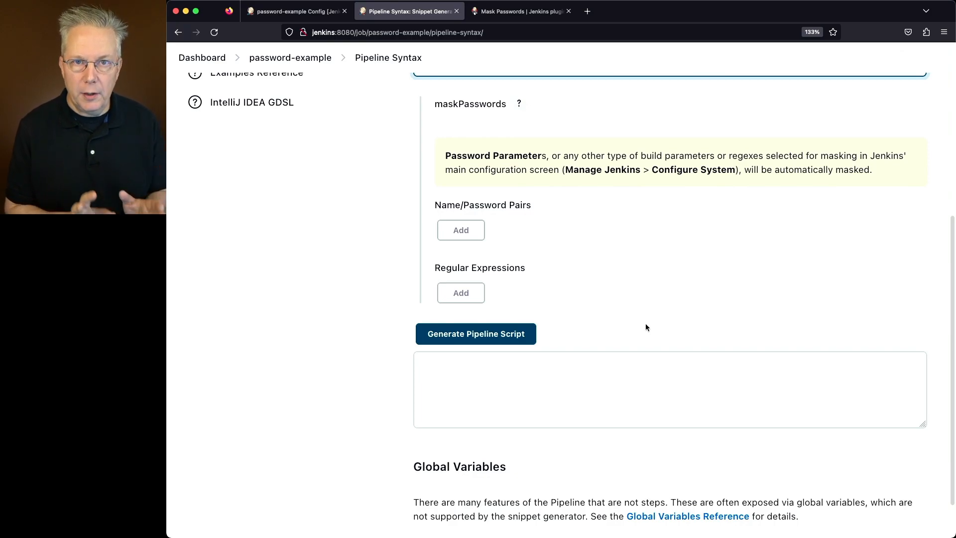
pyautogui.moveTo(706, 233)
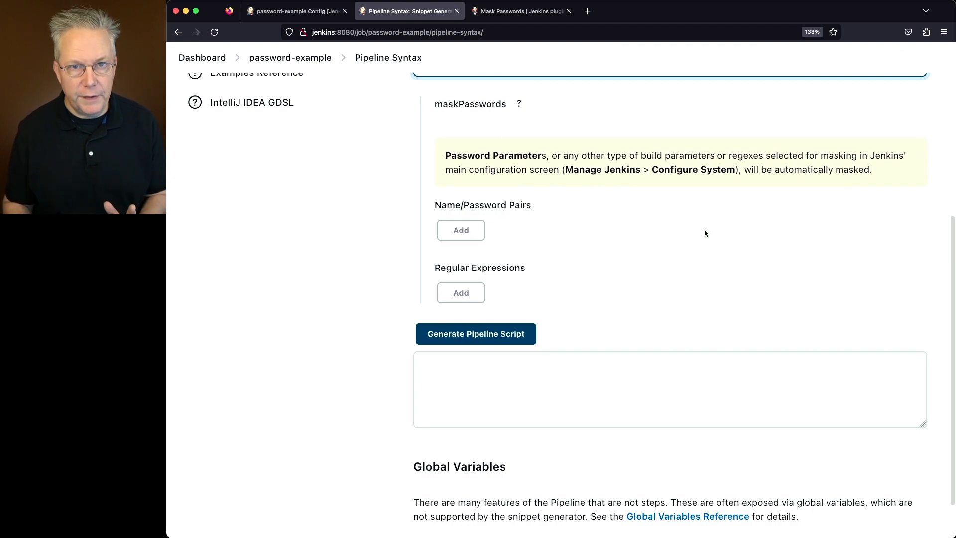
pyautogui.click(461, 230)
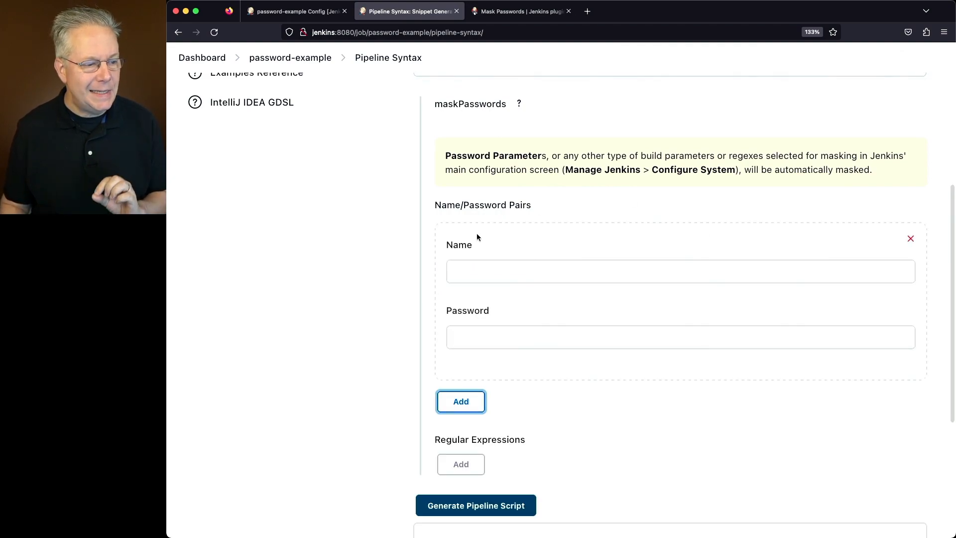
pyautogui.click(678, 271)
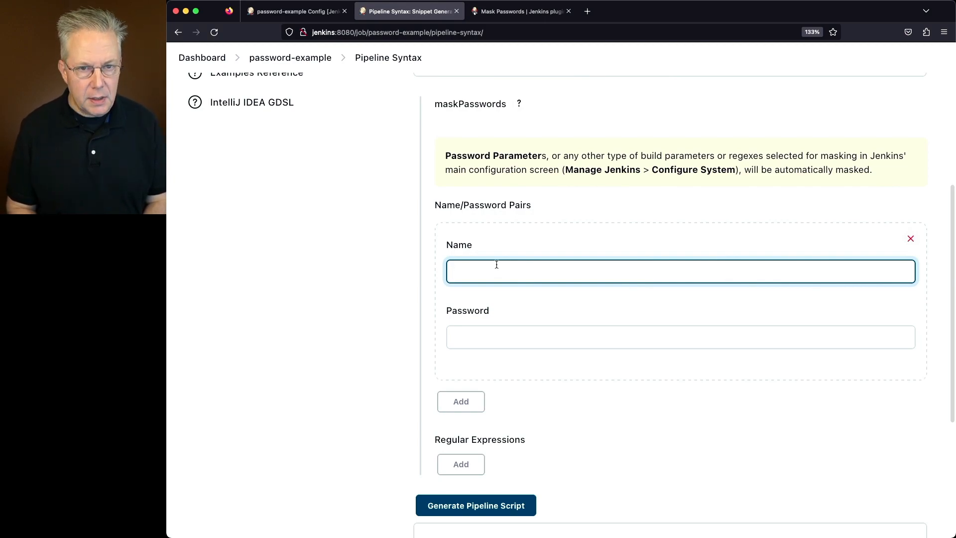
pyautogui.write('MYPASSWORD')
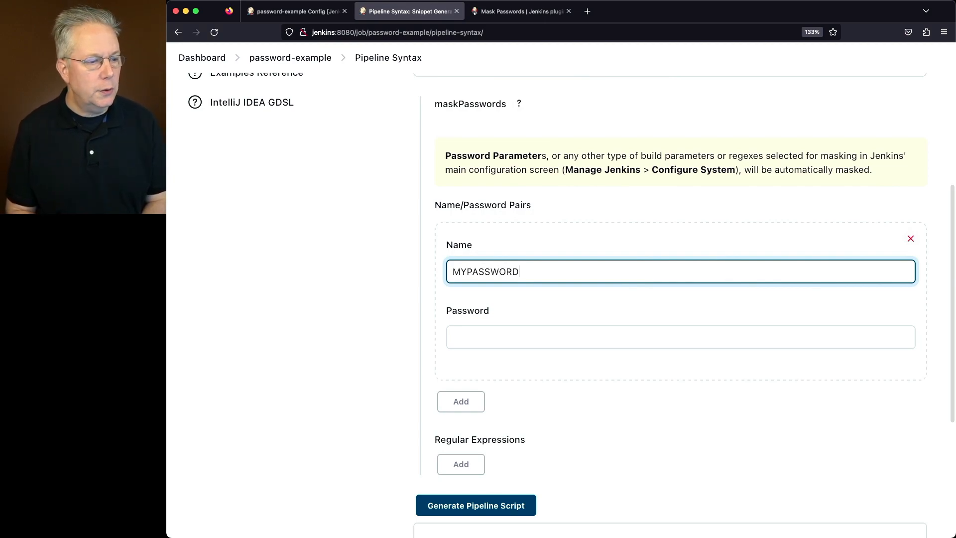
pyautogui.write('1')
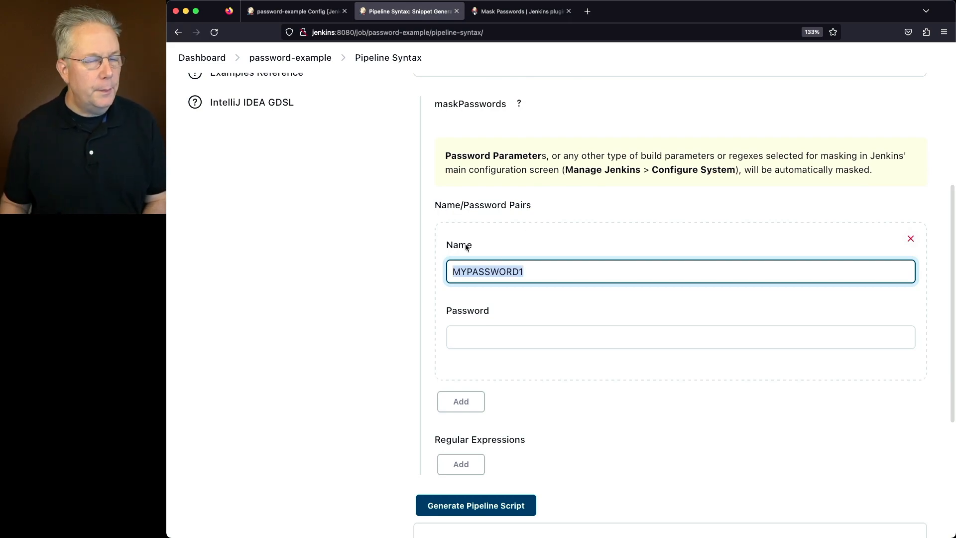
pyautogui.click(673, 343)
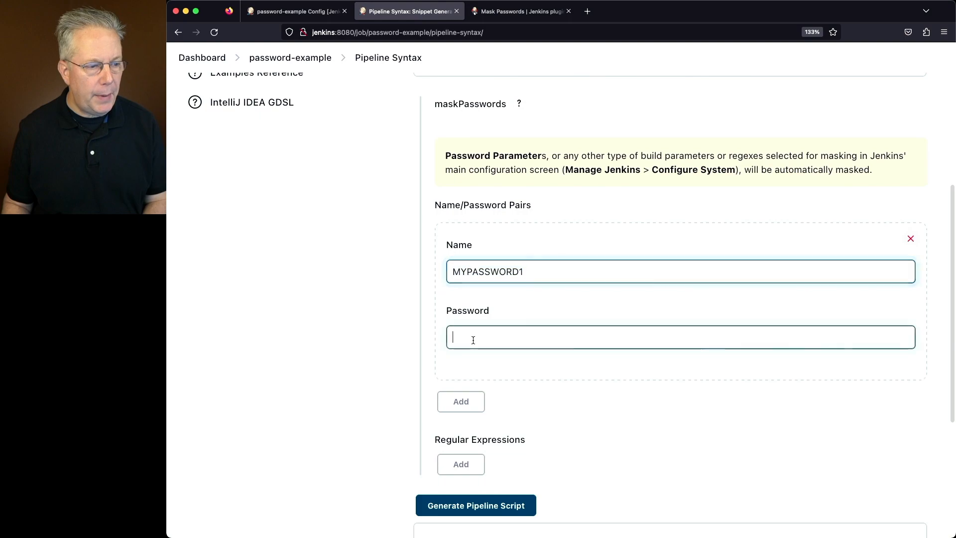
pyautogui.write('x')
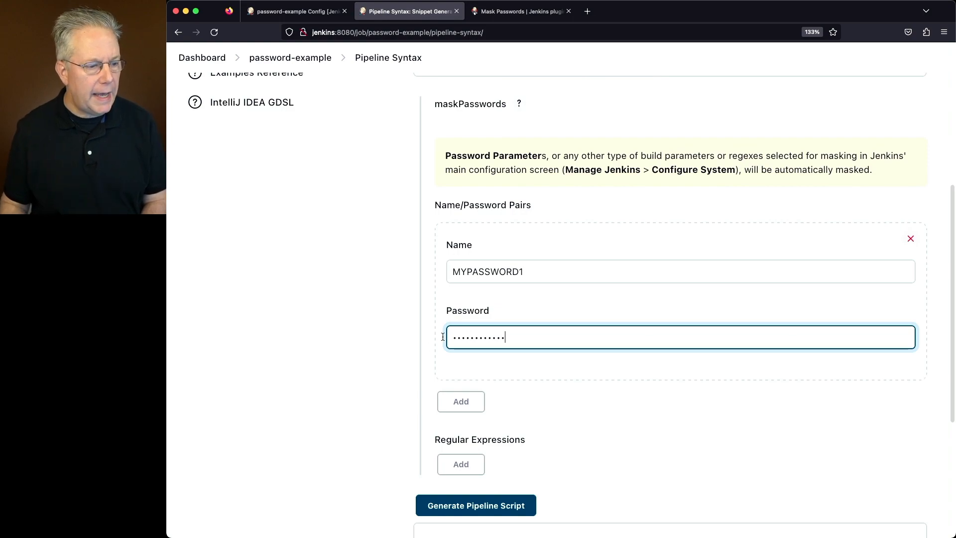
# - Add a second pair MYPASSWORD2 and generate the maskPasswords pipeline snippet
pyautogui.click(460, 402)
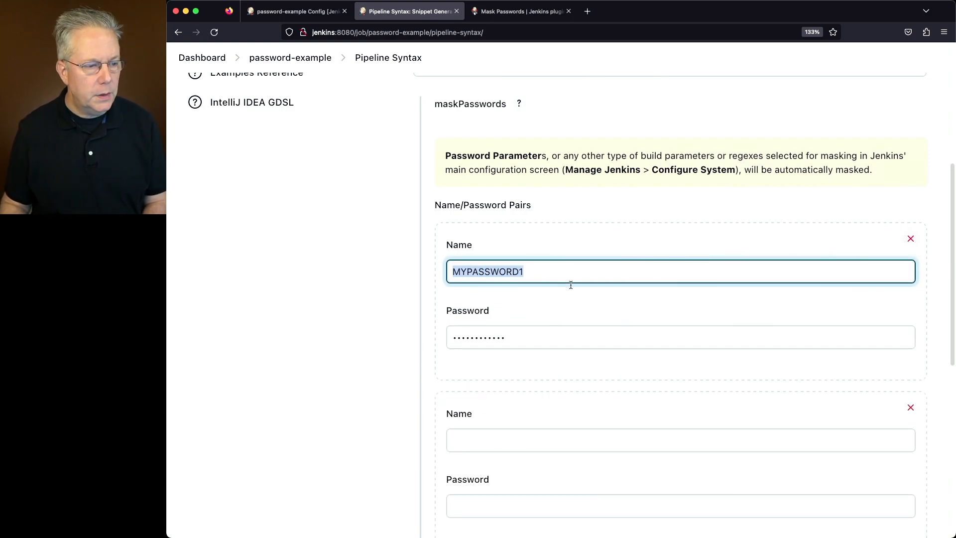
pyautogui.write('MYPASSWORD2')
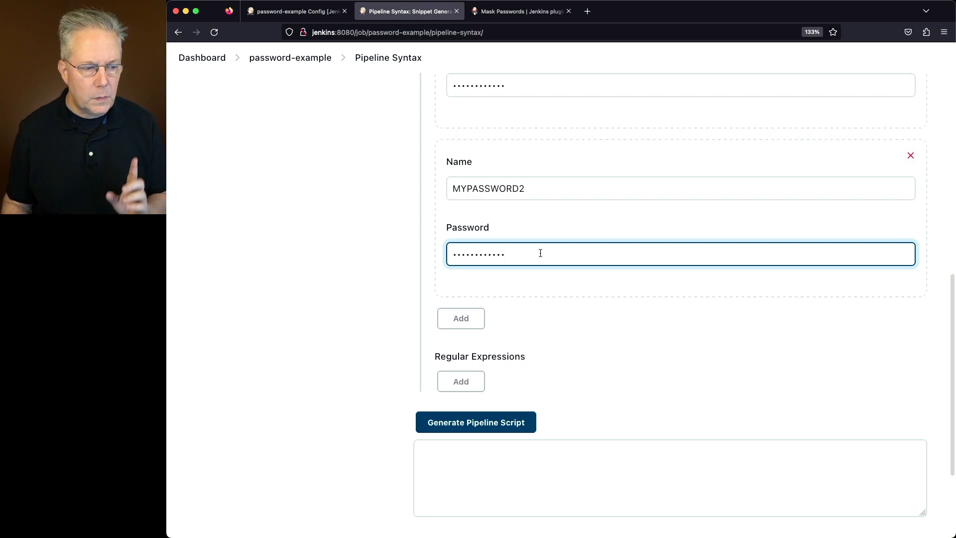
pyautogui.click(476, 422)
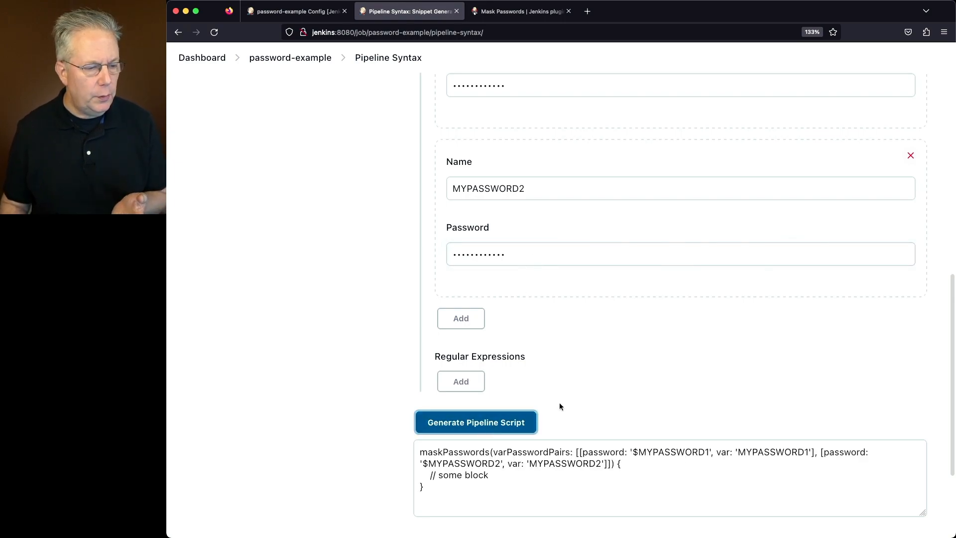
pyautogui.scroll(-3)
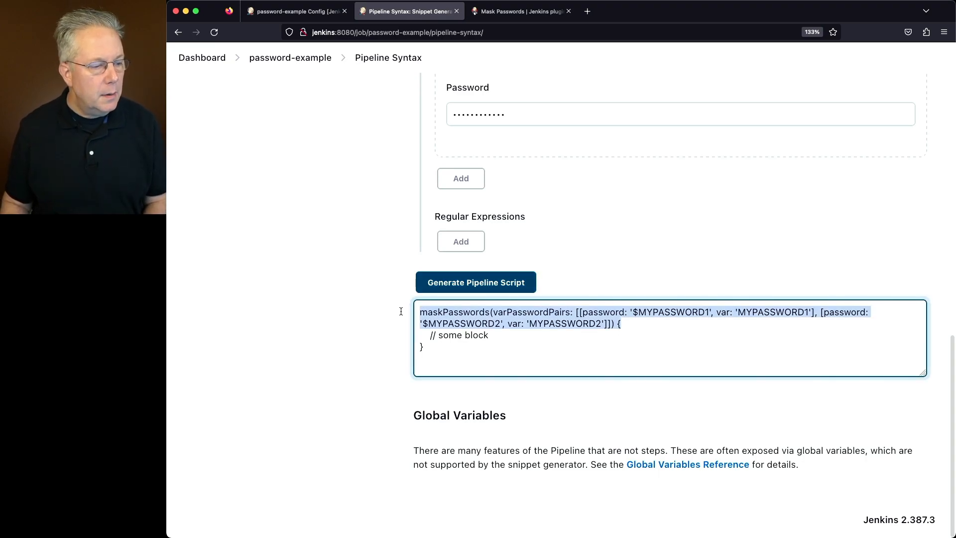
# - Return to the password-example pipeline page after saving the maskPasswords-wrapped script
pyautogui.click(297, 9)
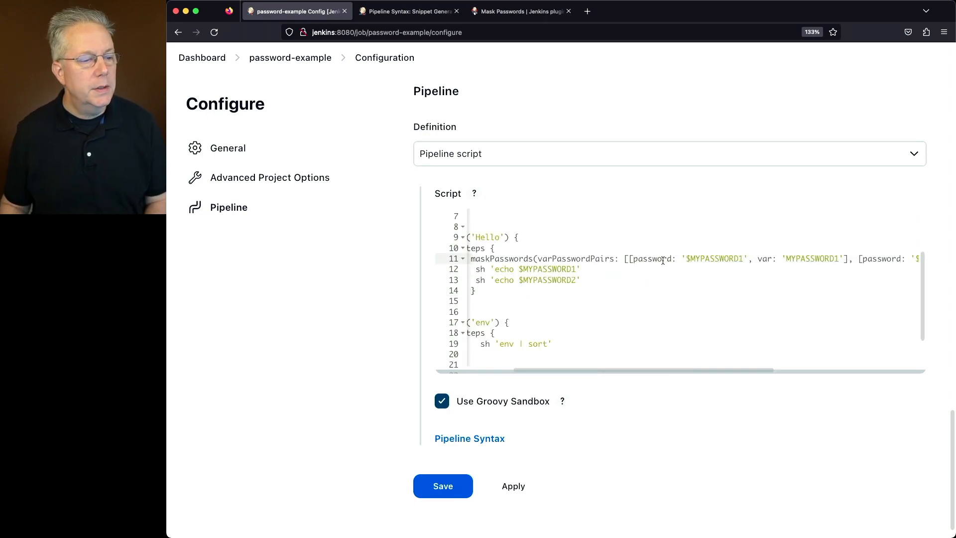
pyautogui.moveTo(588, 263)
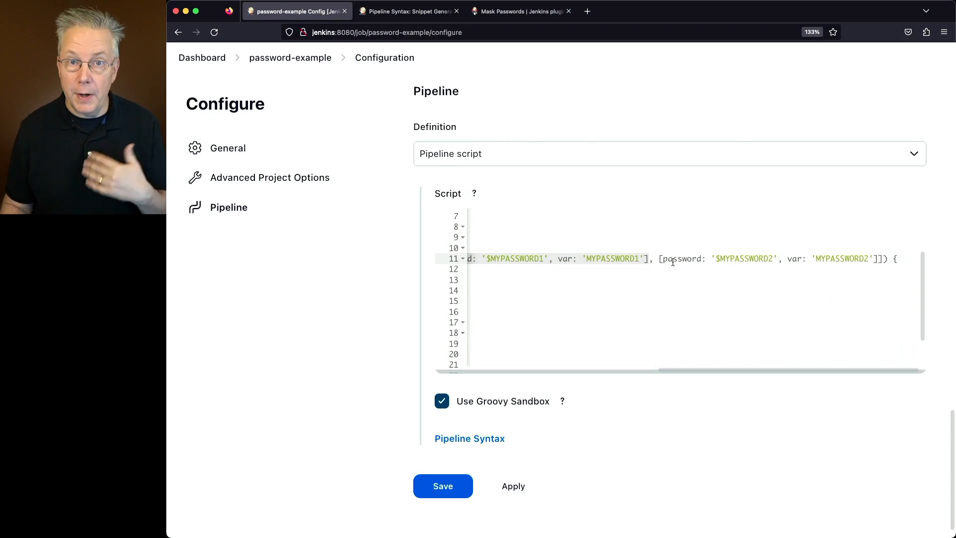
pyautogui.moveTo(814, 277)
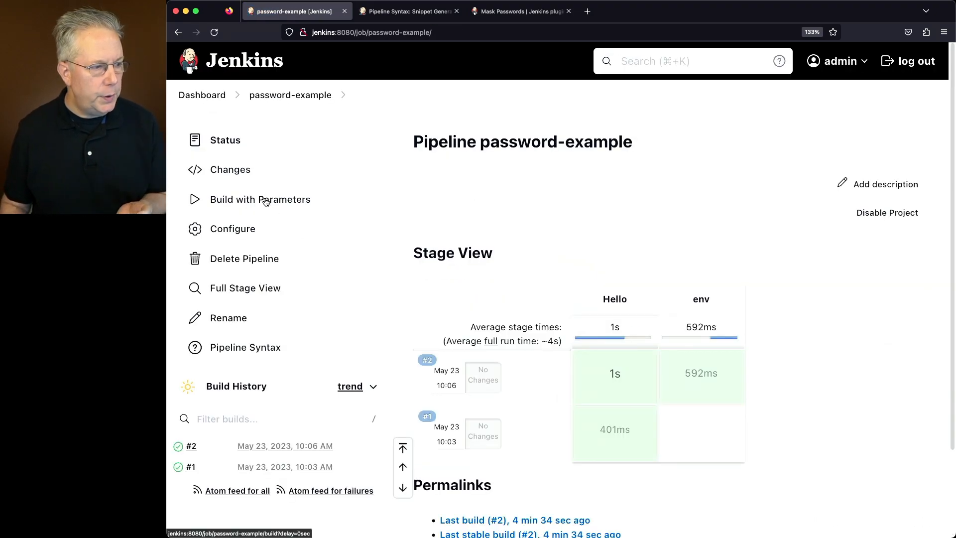
# - Run build #3 with default passwords; console shows maskPasswords missing varMaskRegexes at lines 11 and 19
pyautogui.click(261, 199)
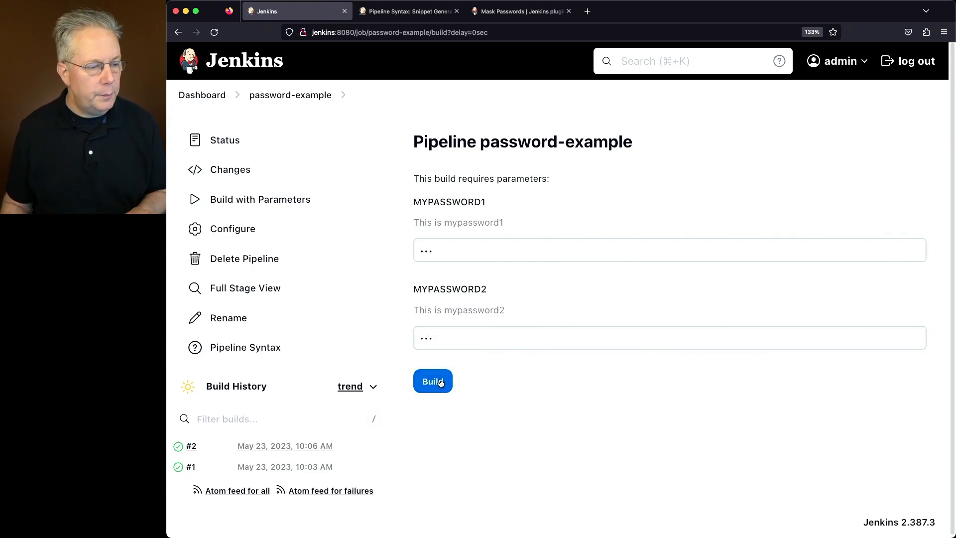
pyautogui.click(432, 381)
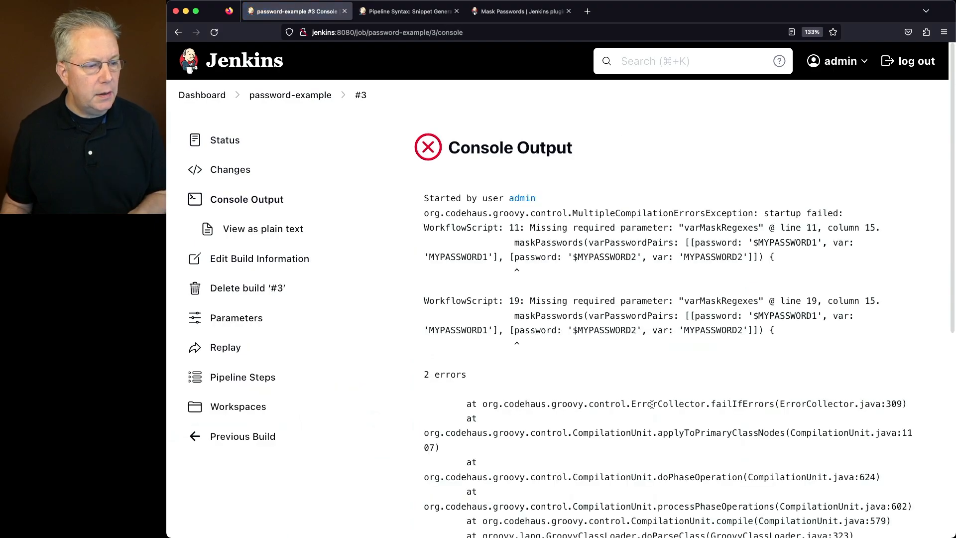
pyautogui.scroll(-3)
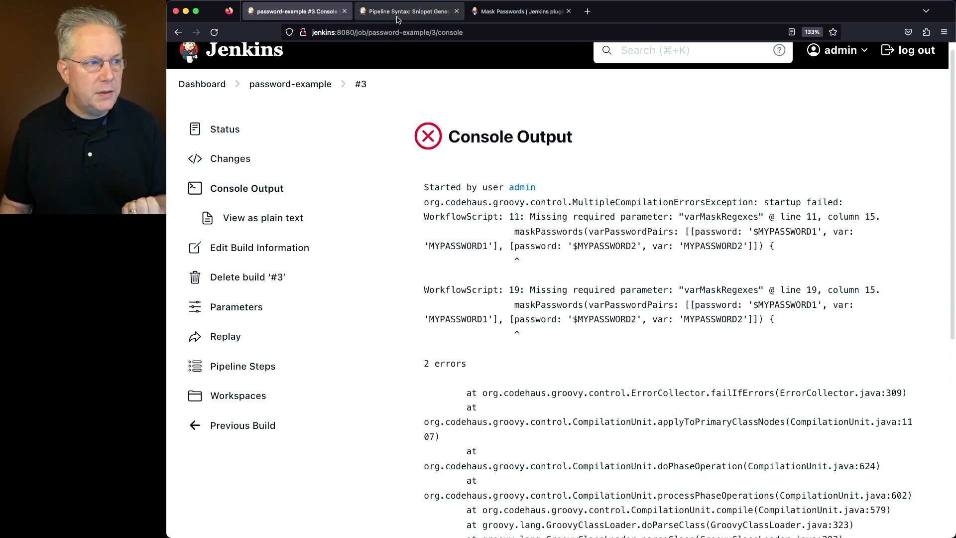
# - Regenerate the maskPasswords snippet with a regex named aaa matching '.*' and select the varMaskRegexes part
pyautogui.click(406, 10)
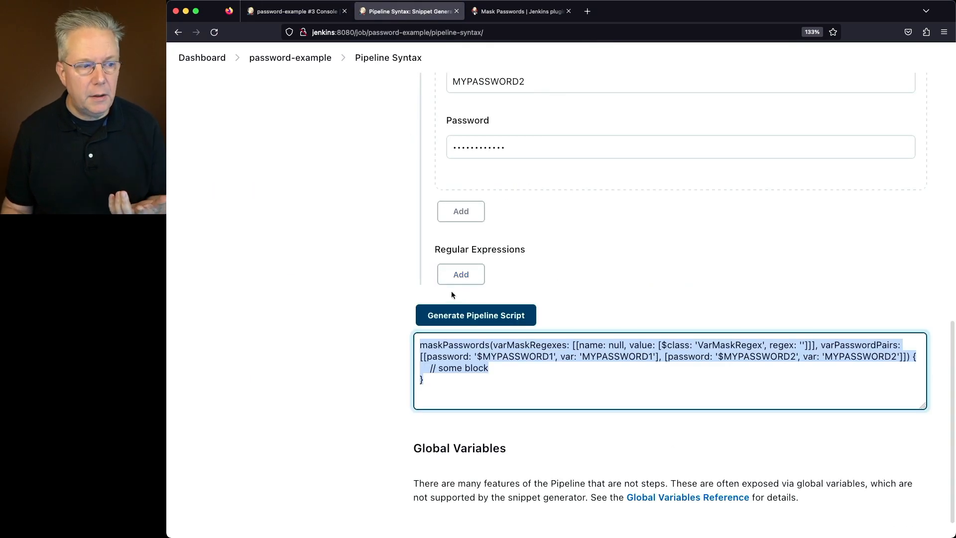
pyautogui.click(460, 275)
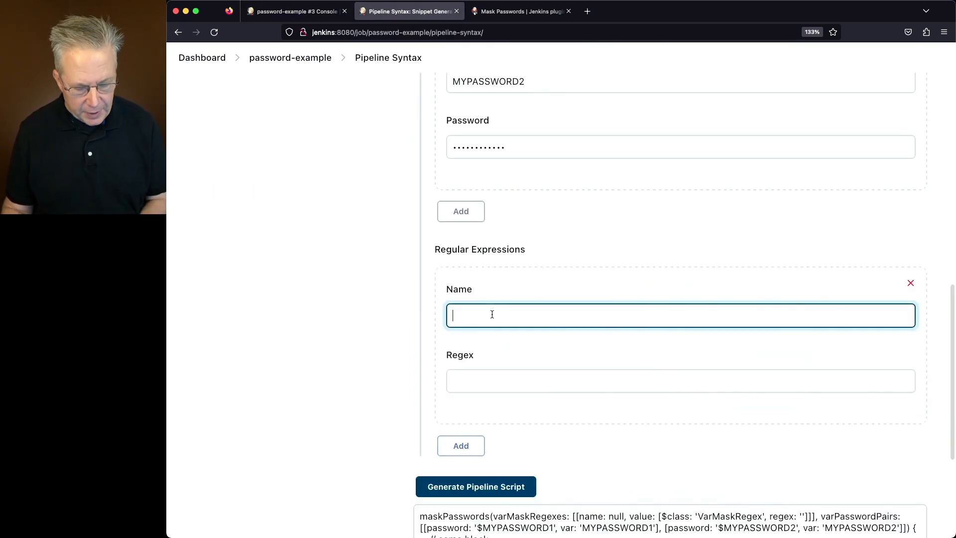
pyautogui.write('aaa')
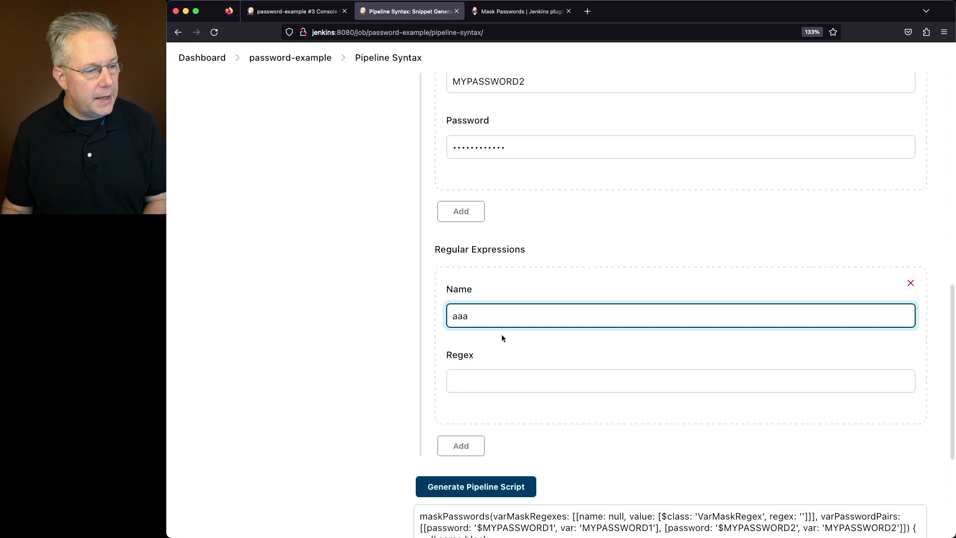
pyautogui.click(699, 396)
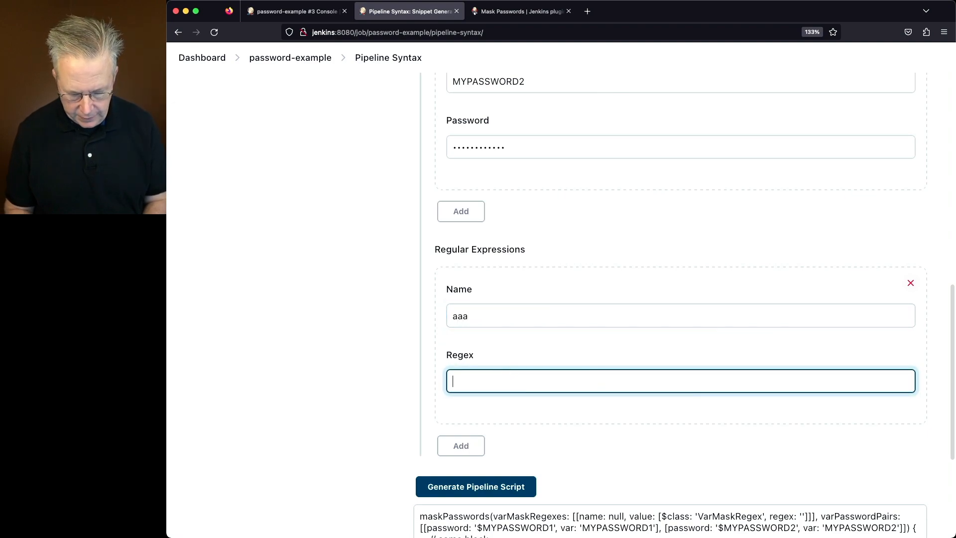
pyautogui.write('.*')
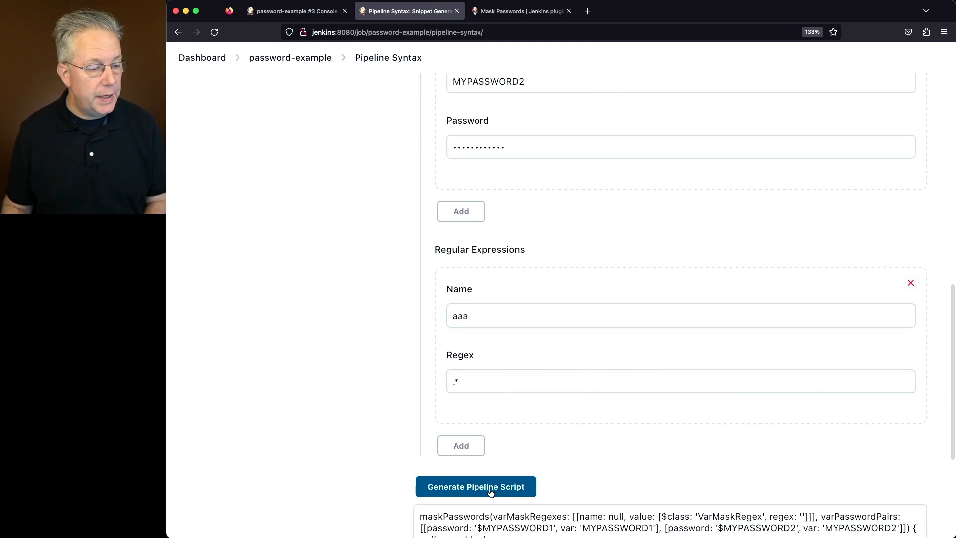
pyautogui.click(477, 486)
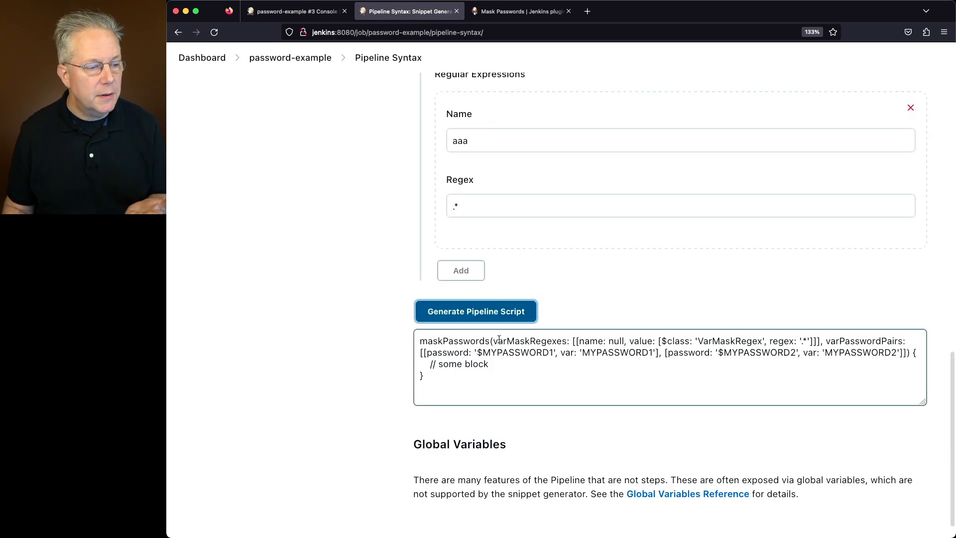
pyautogui.doubleClick(532, 340)
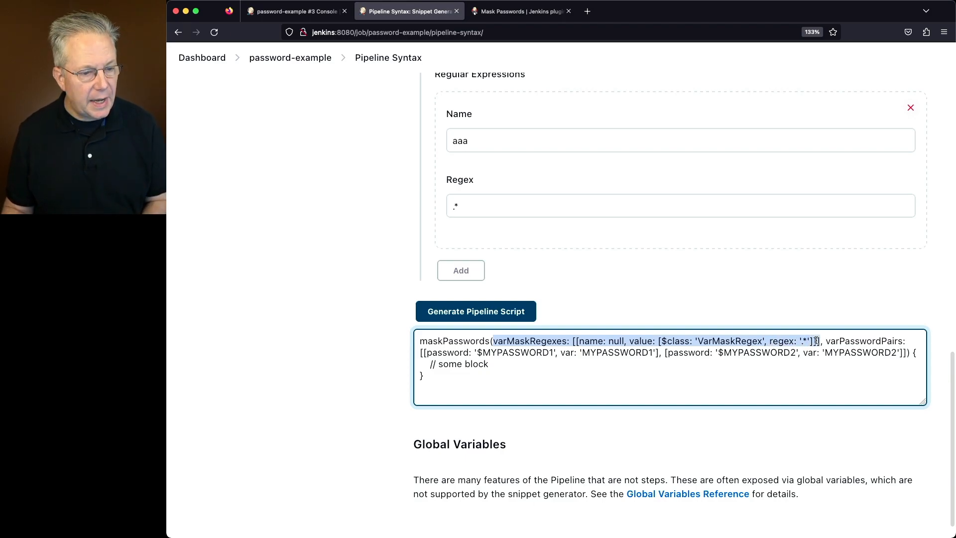
# - Add varMaskRegexes: [] to both maskPasswords calls at lines 11 and 19 in the Script box
pyautogui.click(295, 10)
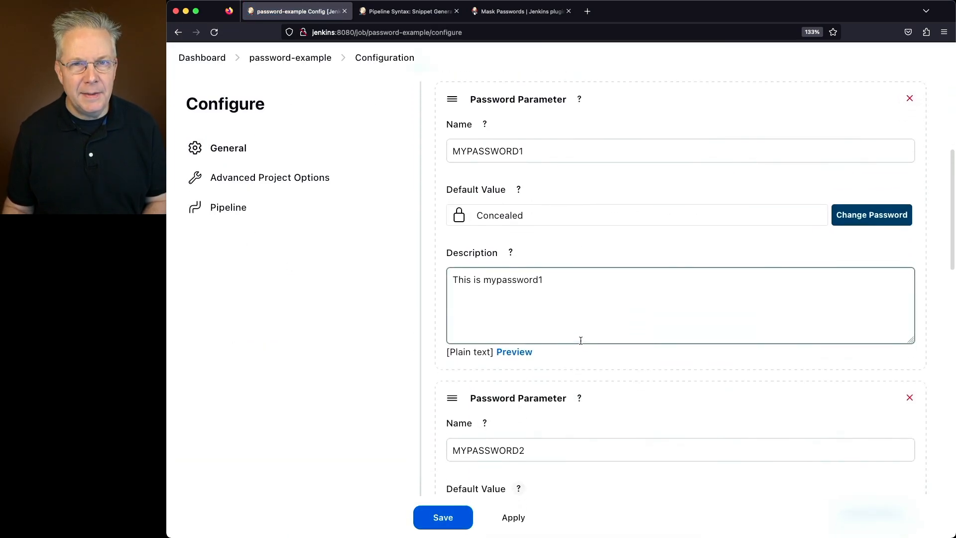
pyautogui.scroll(-3)
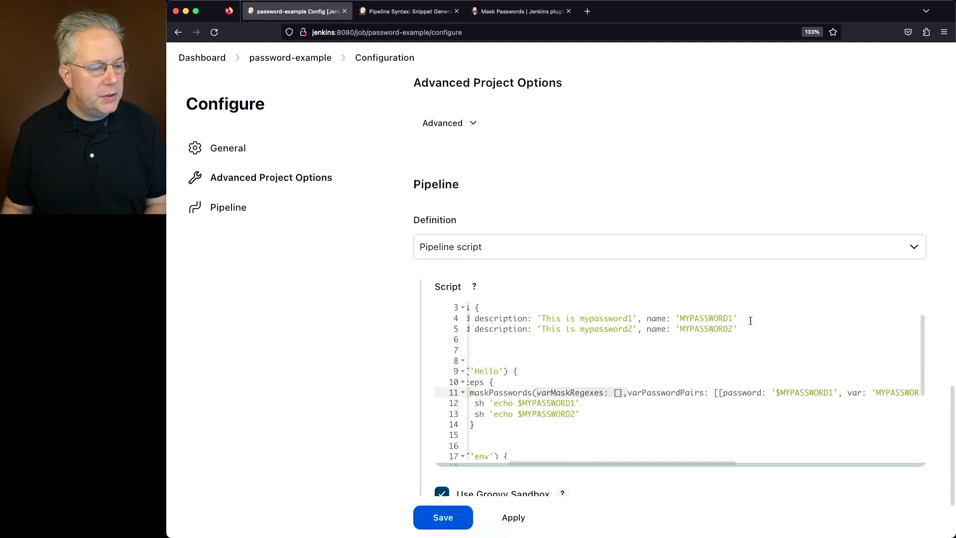
pyautogui.scroll(-3)
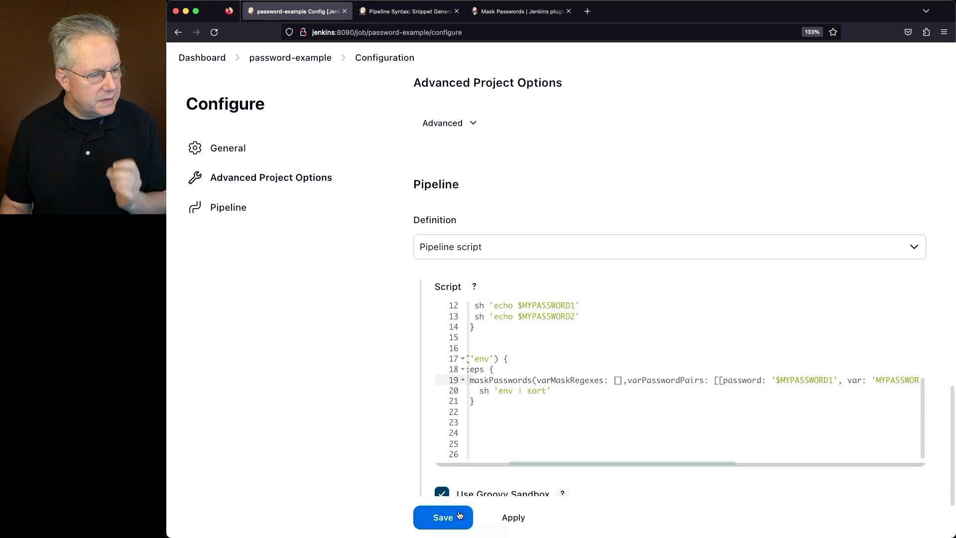
# - Save the script and launch build #4 with fresh MYPASSWORD1 and MYPASSWORD2 values
pyautogui.click(442, 518)
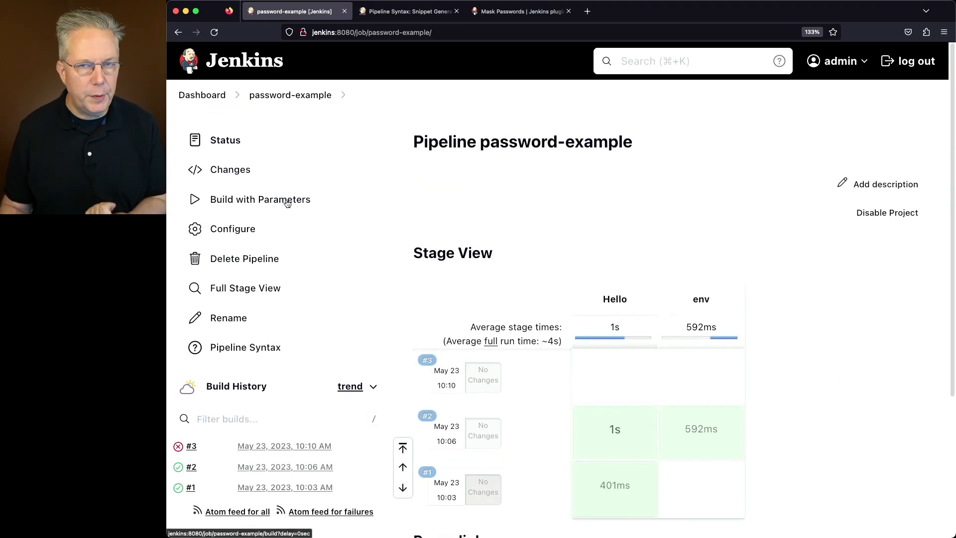
pyautogui.click(260, 199)
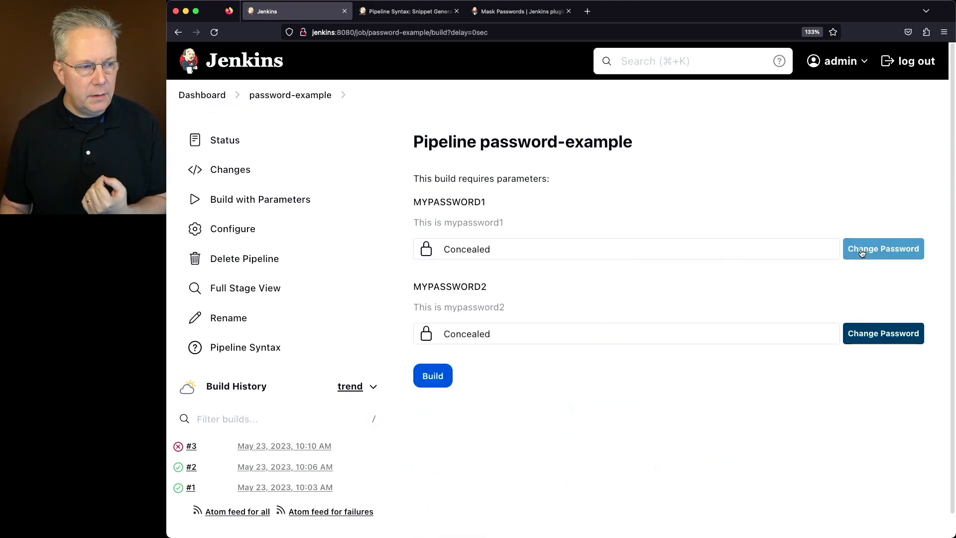
pyautogui.click(883, 249)
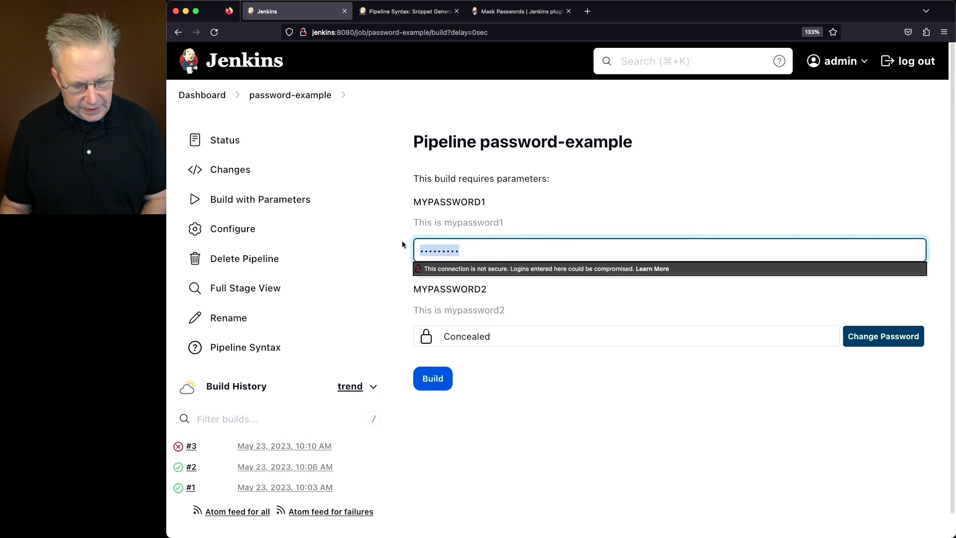
pyautogui.click(883, 337)
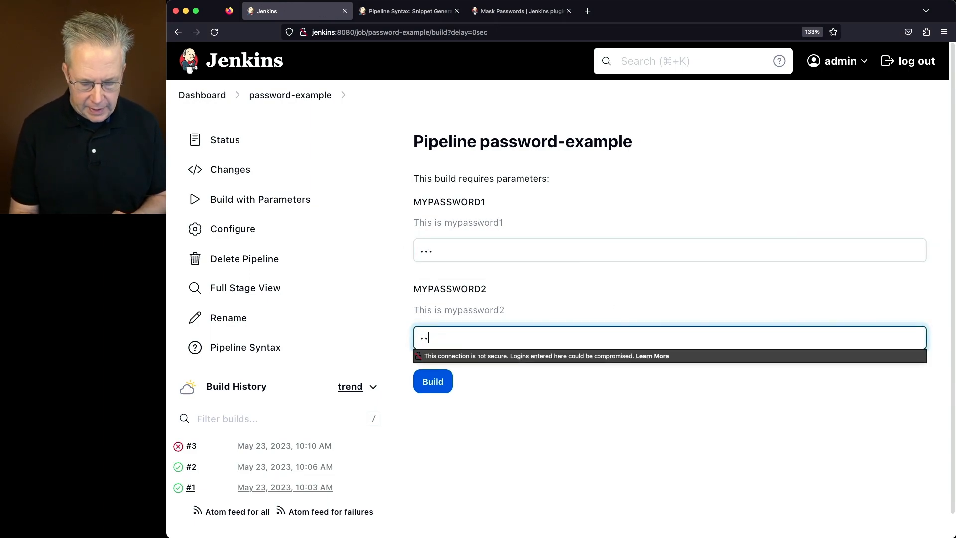
pyautogui.click(433, 380)
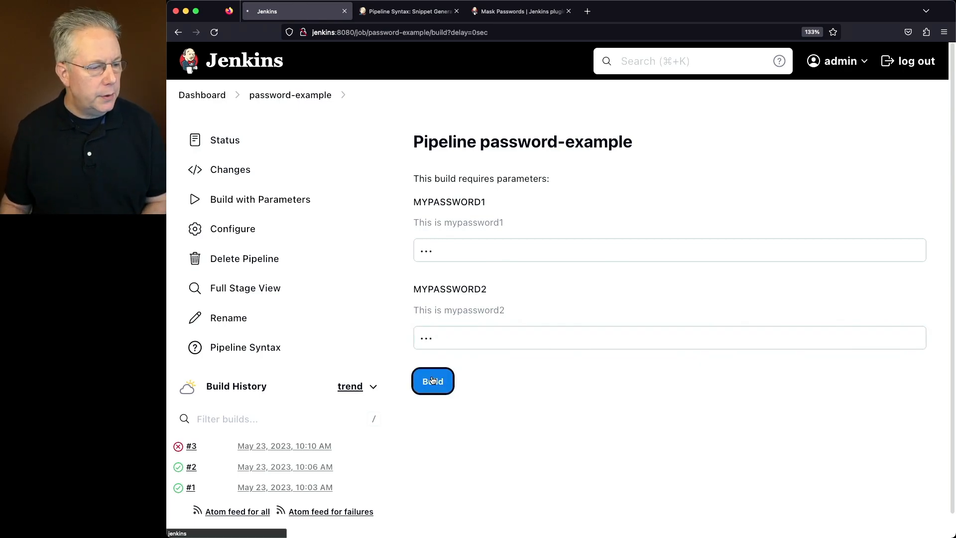
pyautogui.click(432, 381)
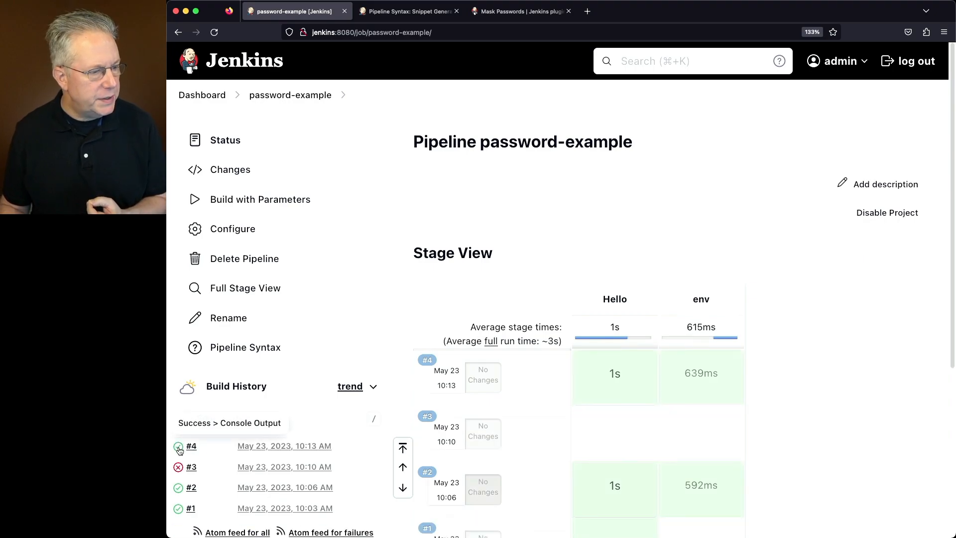
# - View build #4's console output and highlight the MYPASSWORD1 and MYPASSWORD2 lines masked as asterisks
pyautogui.click(191, 446)
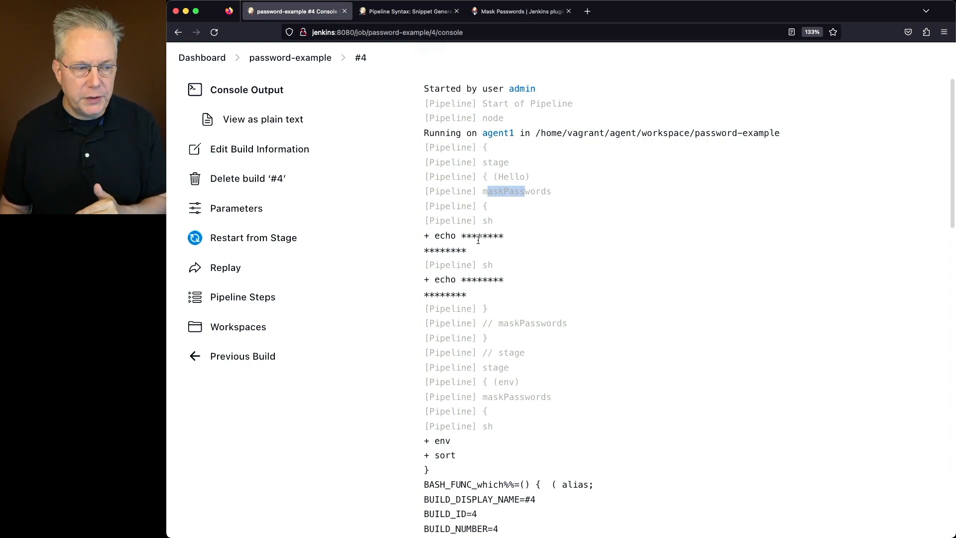
pyautogui.moveTo(505, 302)
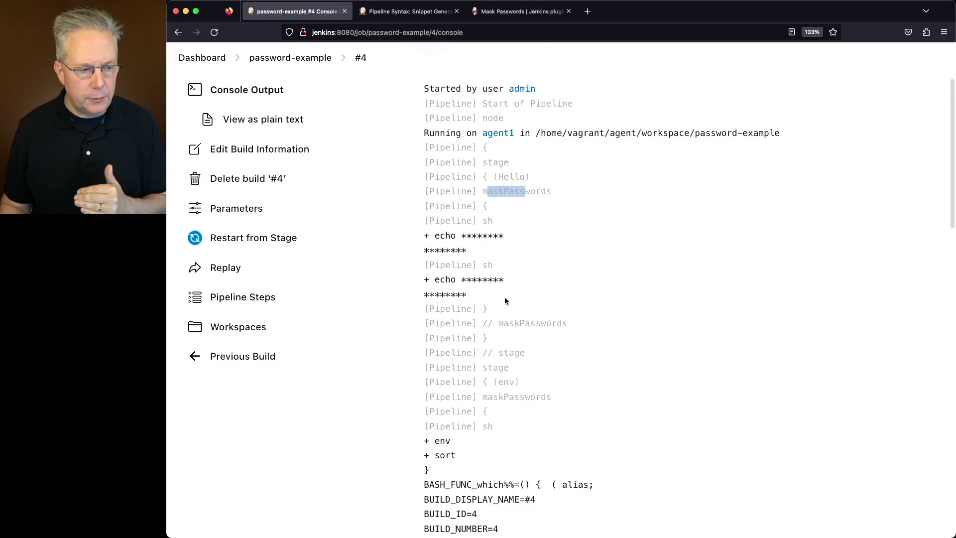
pyautogui.scroll(-3)
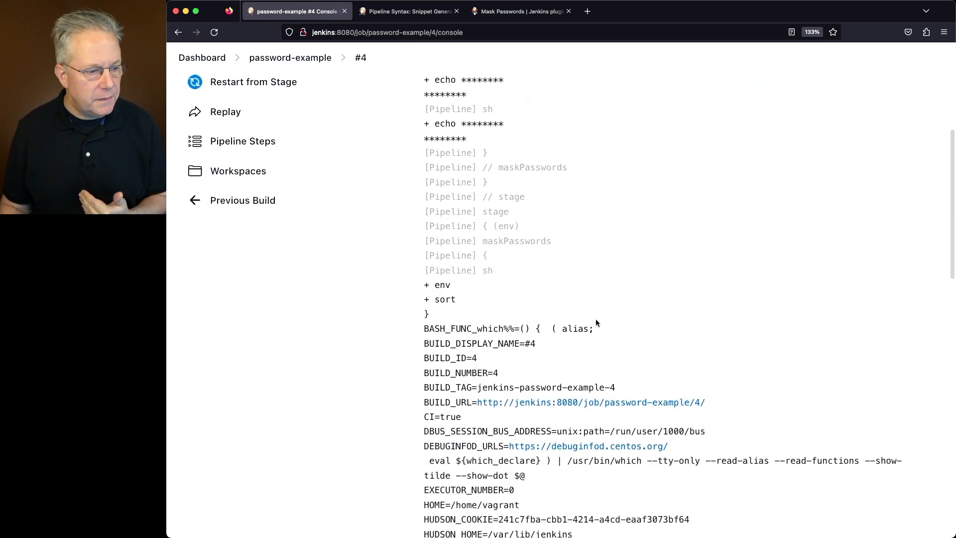
pyautogui.scroll(-3)
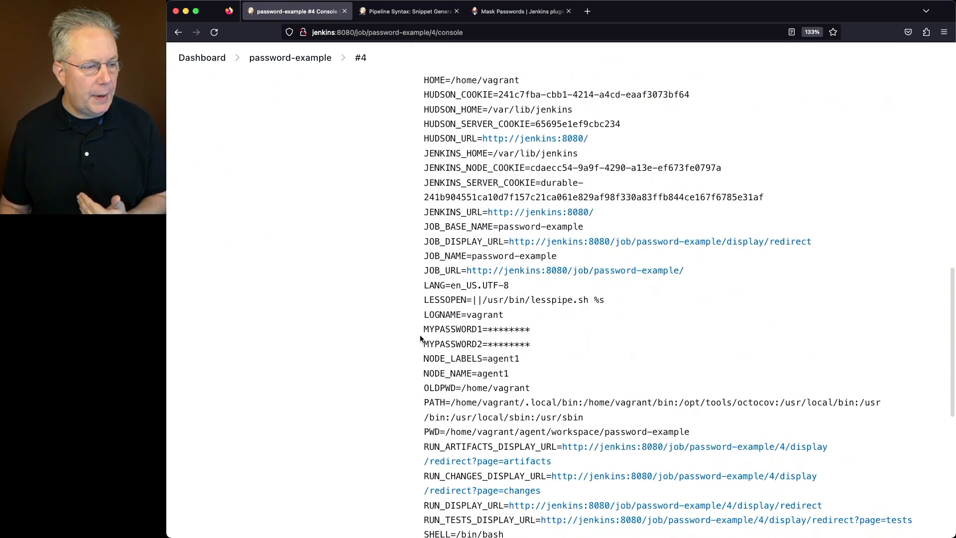
pyautogui.moveTo(423, 330); pyautogui.dragTo(531, 344)
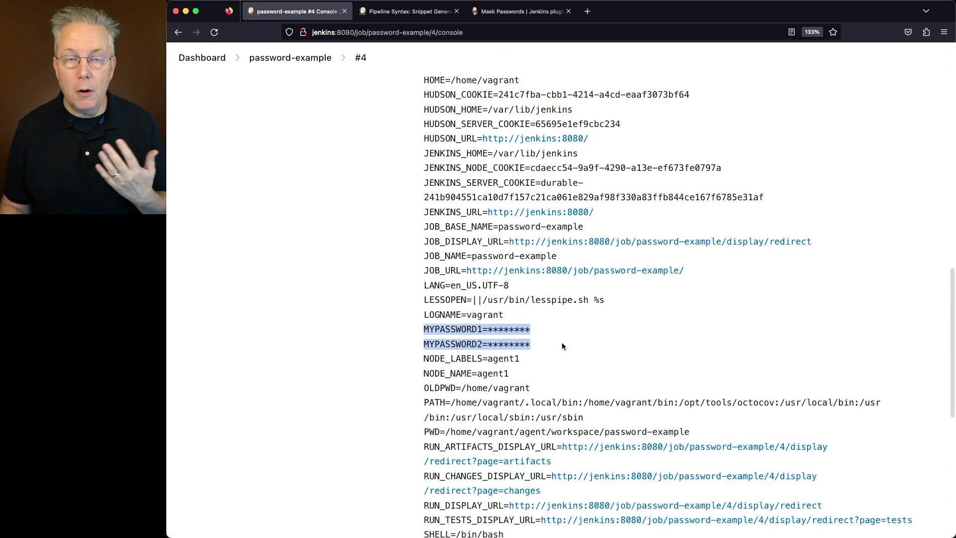